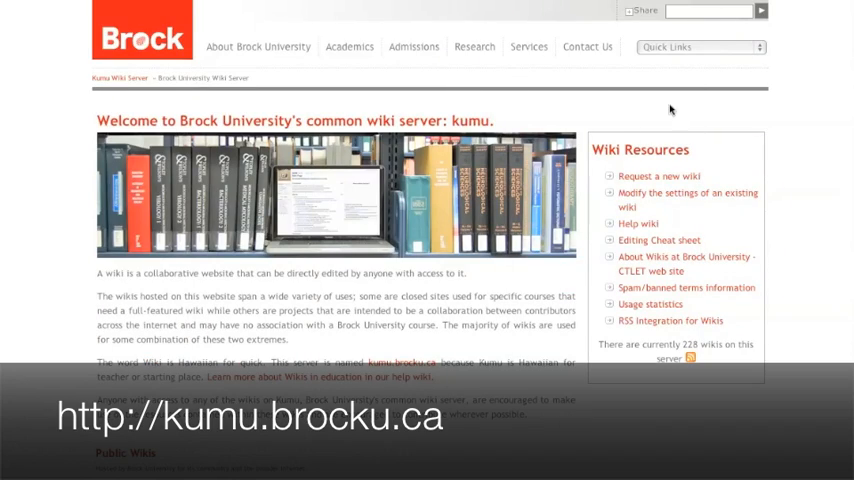
- Scroll down the kumu.brocku.ca public wikis list to locate Anything Wiki
scroll("down", 3)
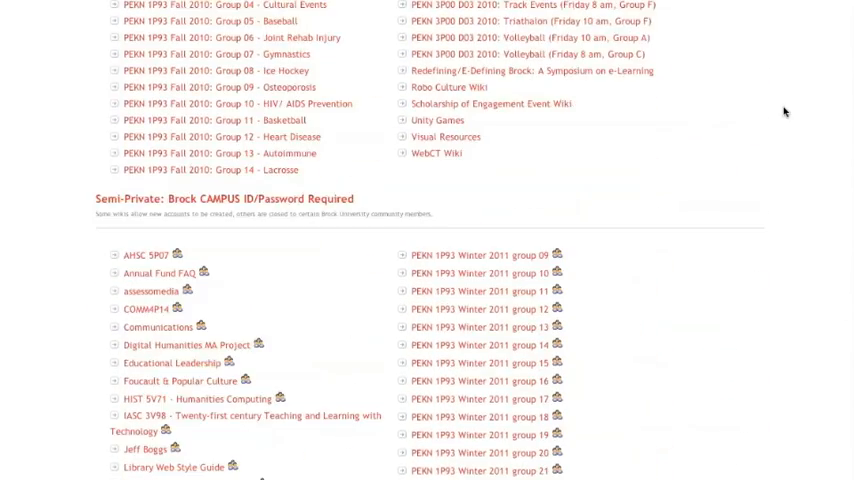
scroll("down", 3)
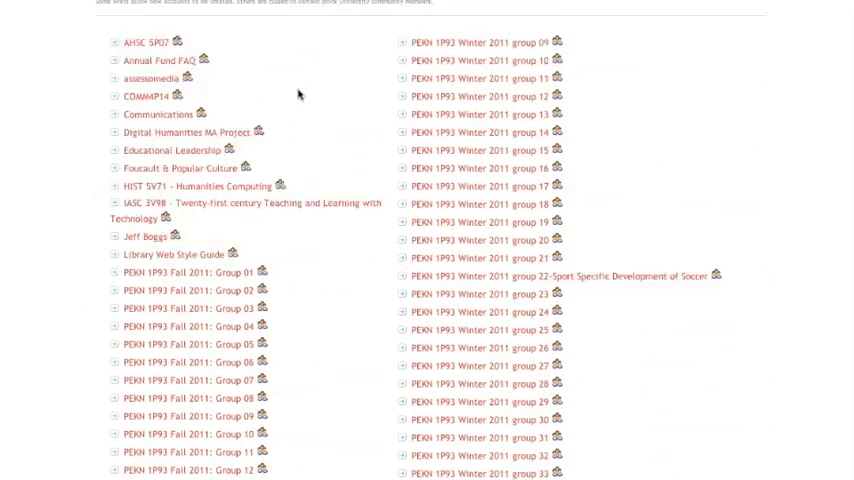
scroll("down", 3)
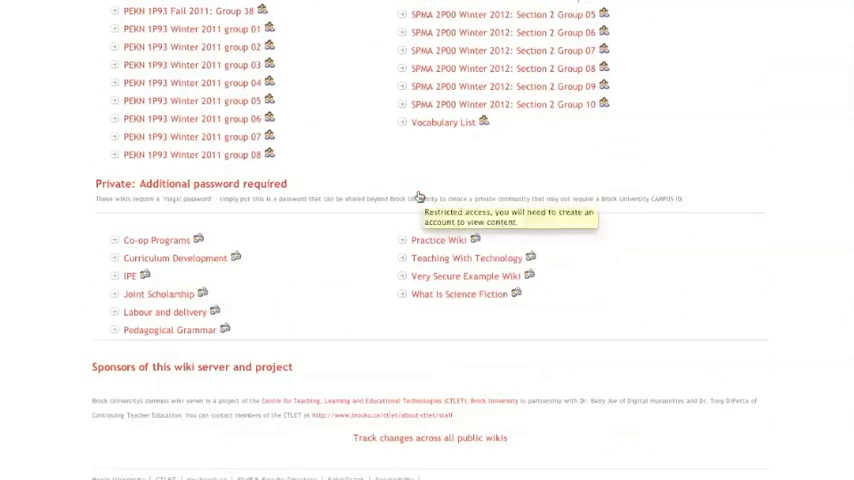
mouse_move(643, 270)
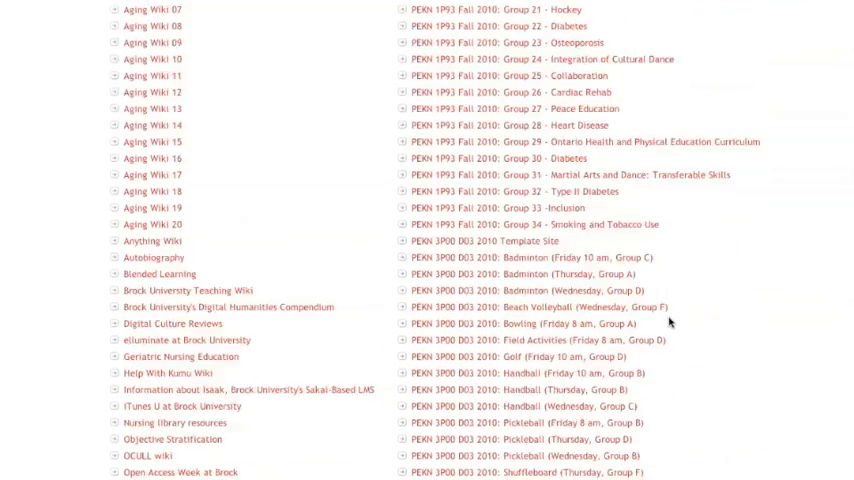
mouse_move(152, 240)
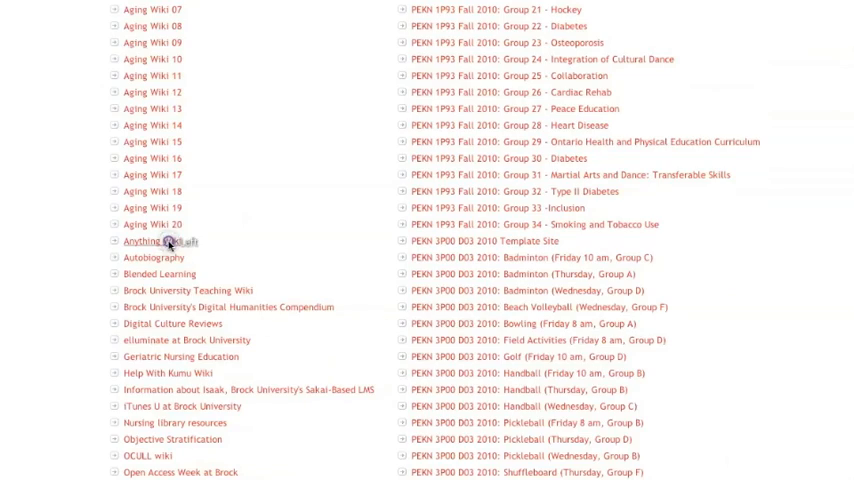
- Follow the Anything Wiki link to display its Main Page
left_click(148, 241)
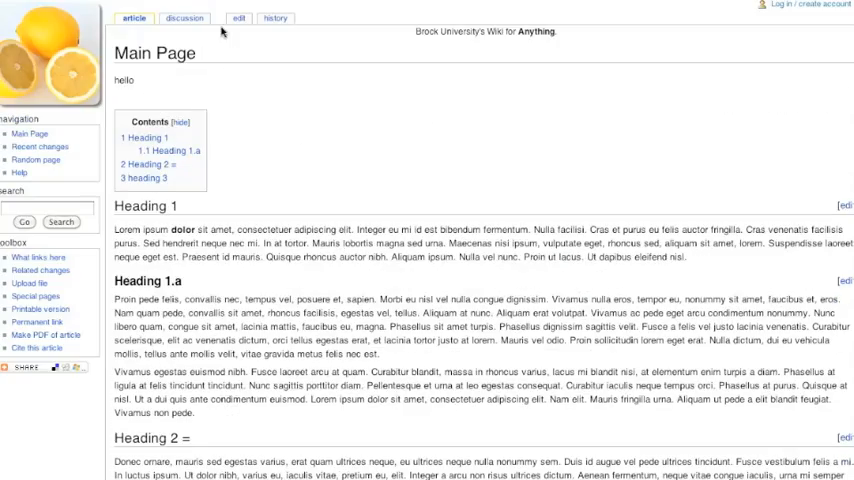
left_click(238, 18)
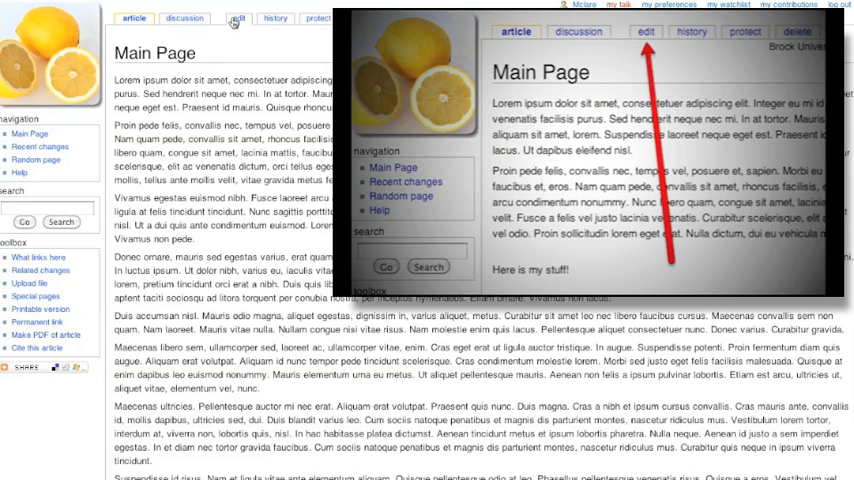
- Append 'Here is my stuff!' to the end of the Main Page text and save
left_click(238, 18)
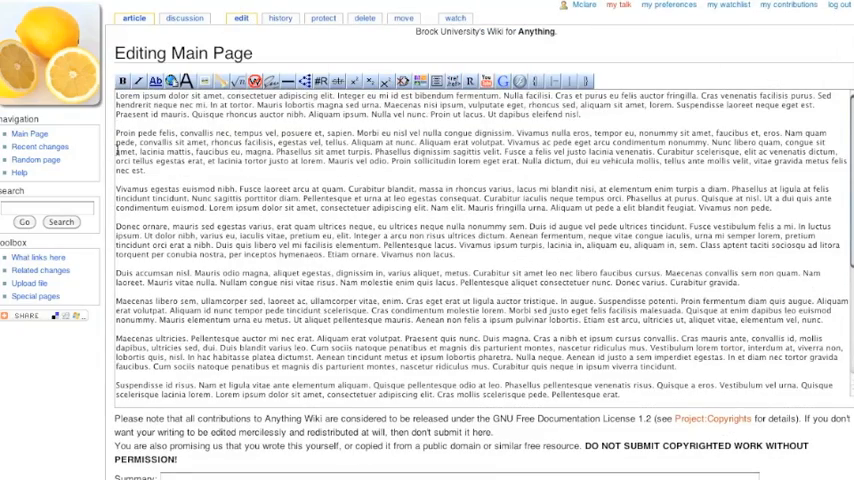
scroll("down", 3)
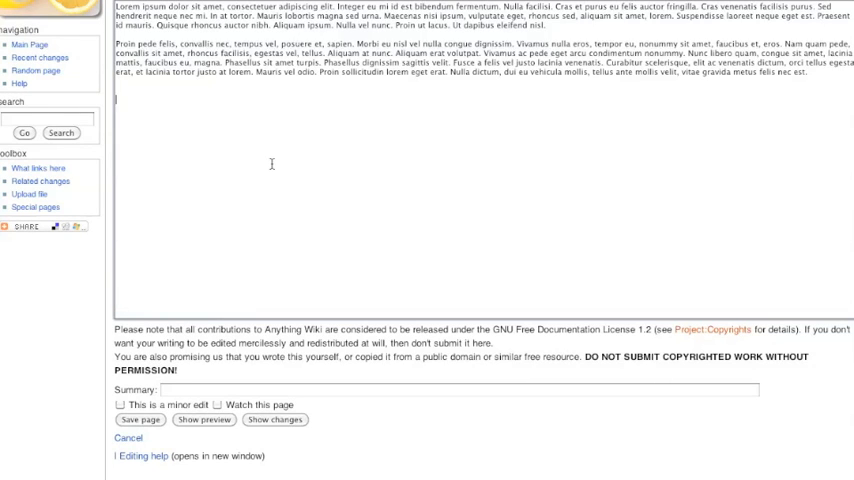
type("Here is my stu")
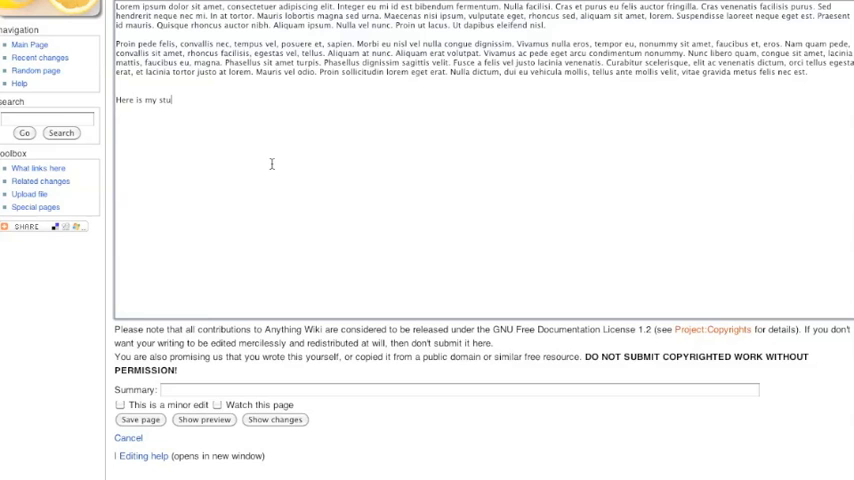
type("ff!")
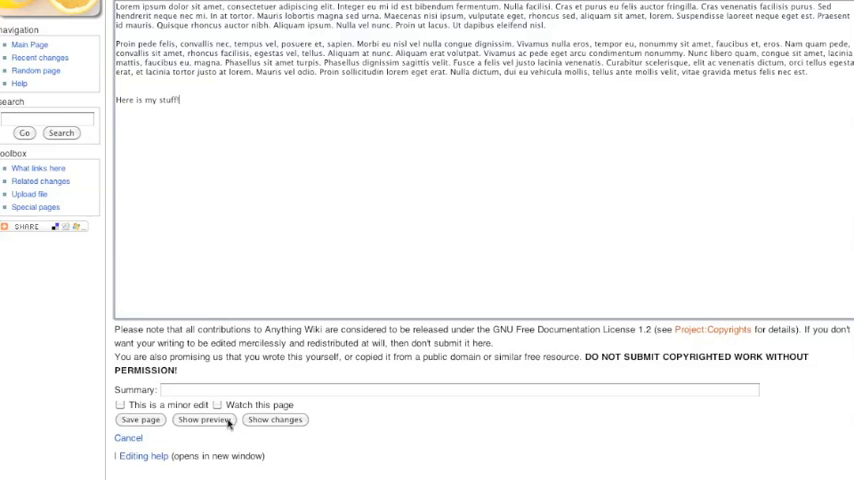
left_click(142, 420)
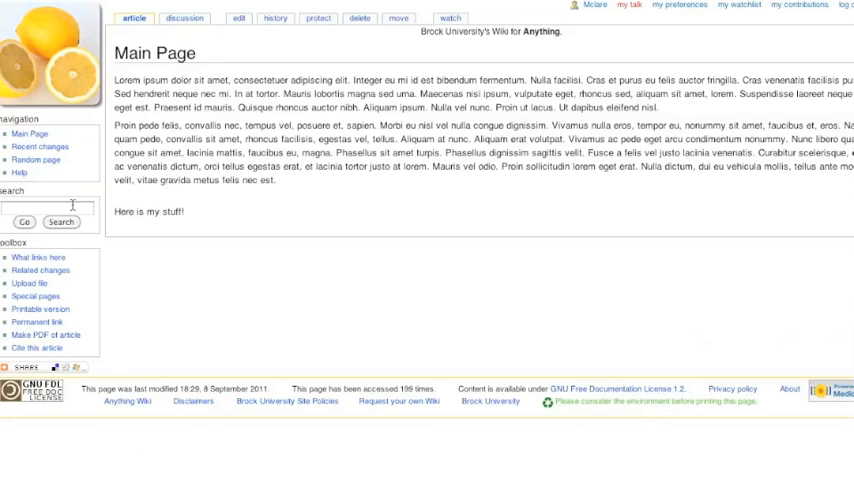
mouse_move(228, 35)
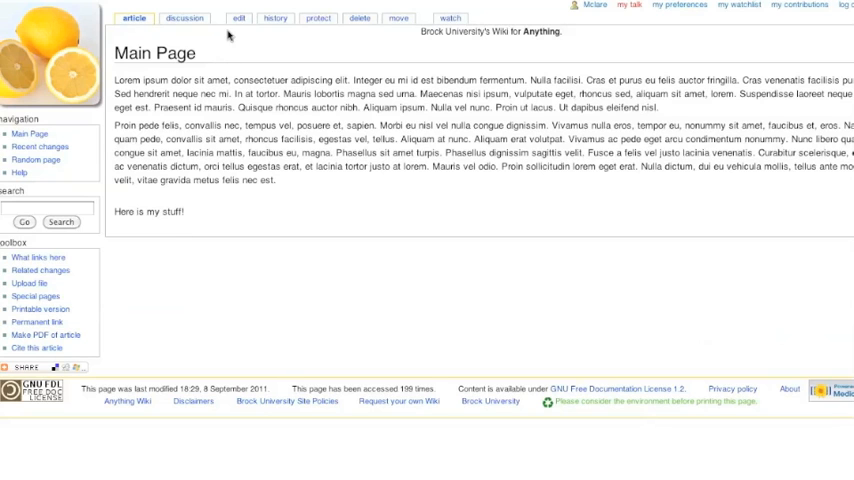
- Add a 'More info' line below the existing Main Page text and save it
left_click(239, 18)
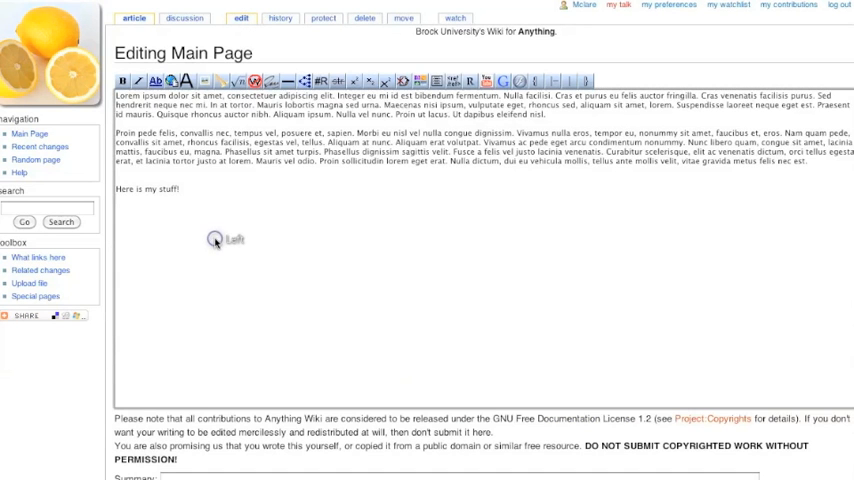
type("More info")
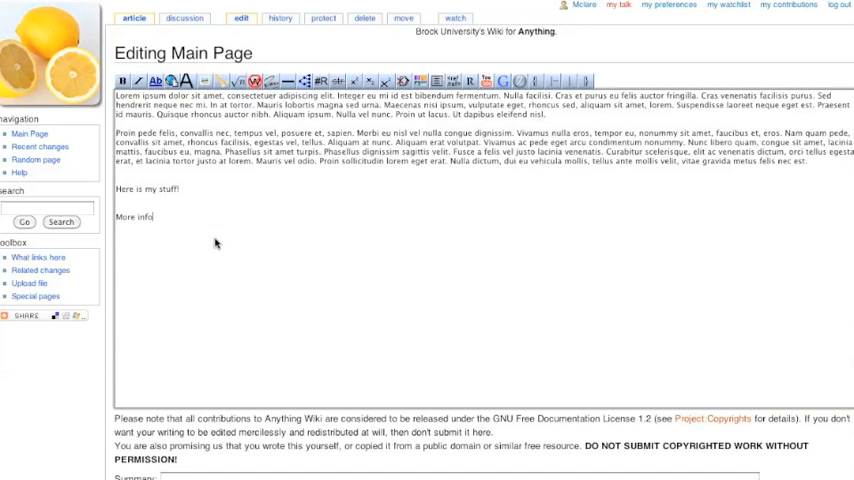
scroll("down", 3)
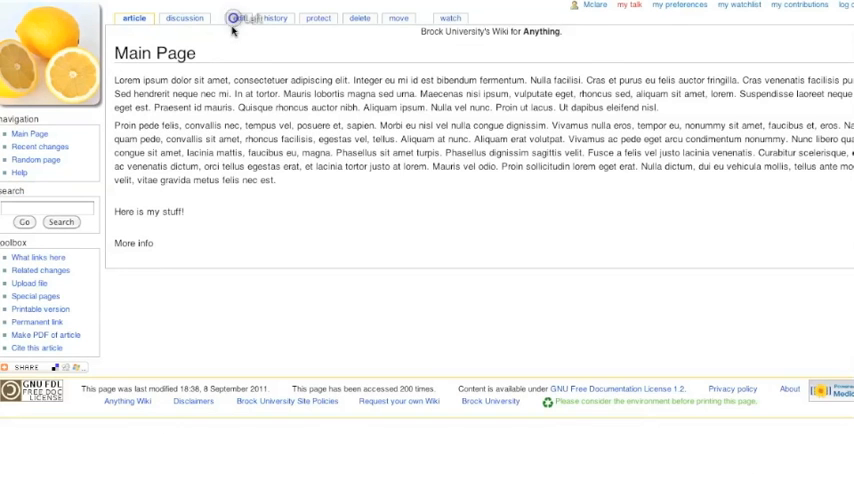
left_click(242, 18)
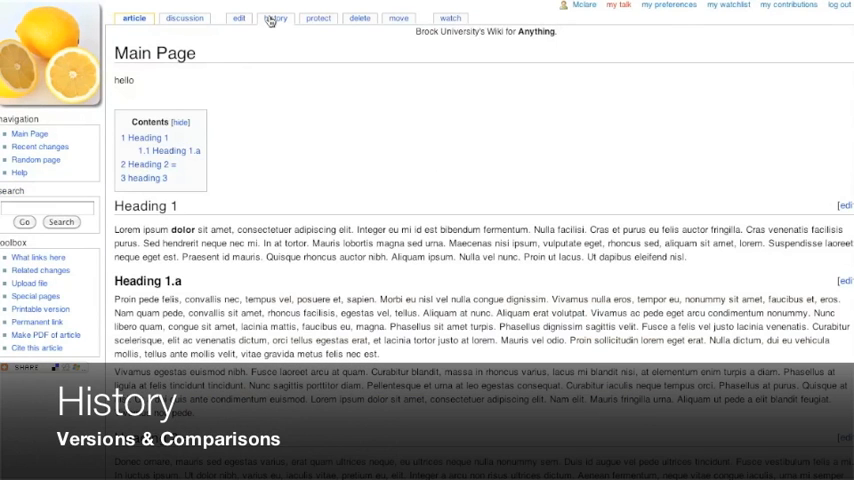
left_click(276, 18)
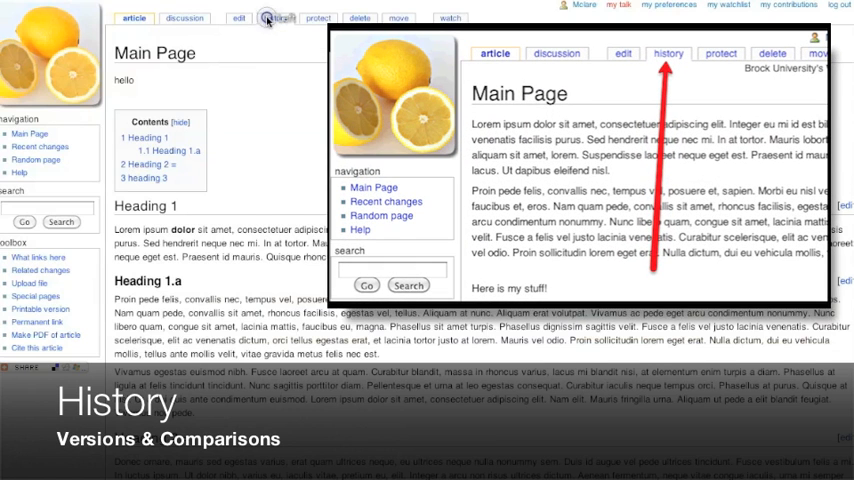
left_click(278, 18)
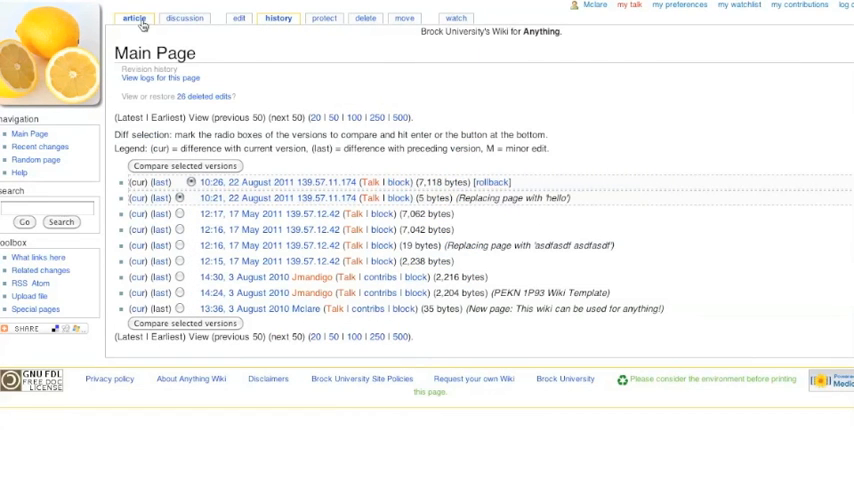
left_click(134, 18)
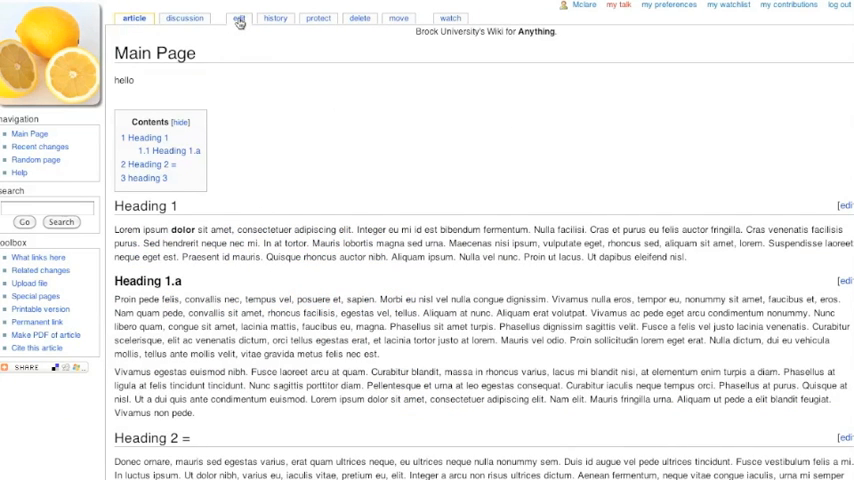
- Clear the Main Page text, enter 'This my wiki!', and save the page
left_click(238, 18)
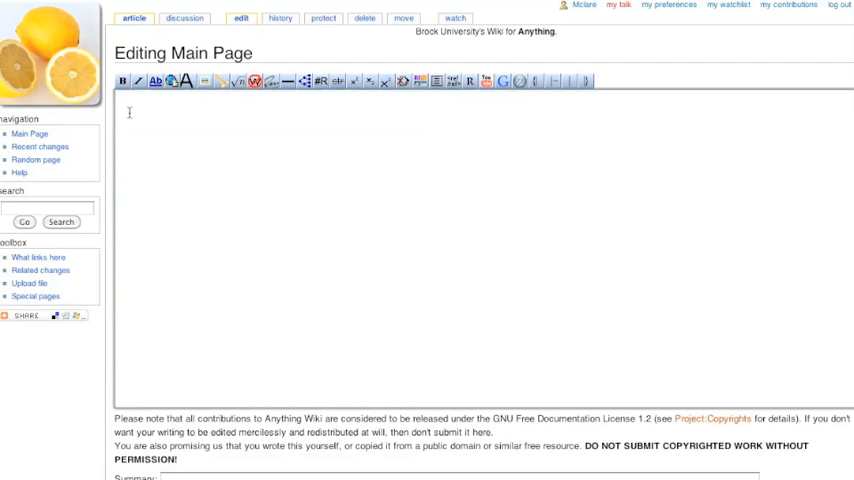
type("Thi")
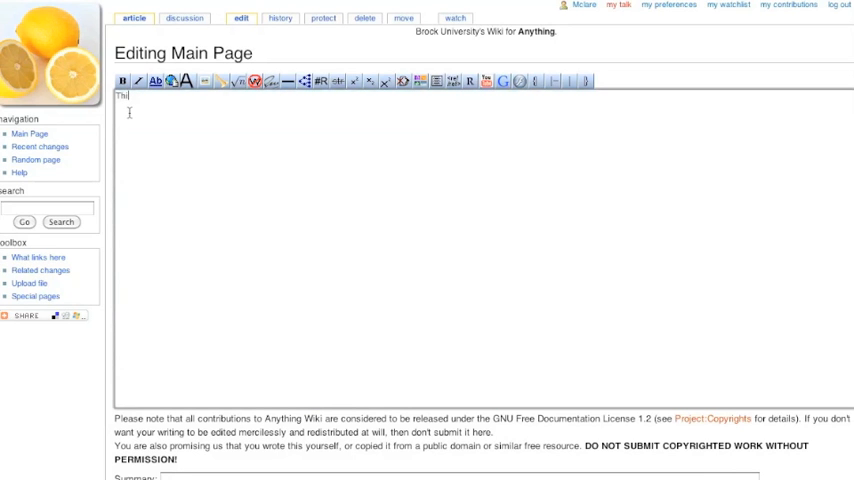
type("s")
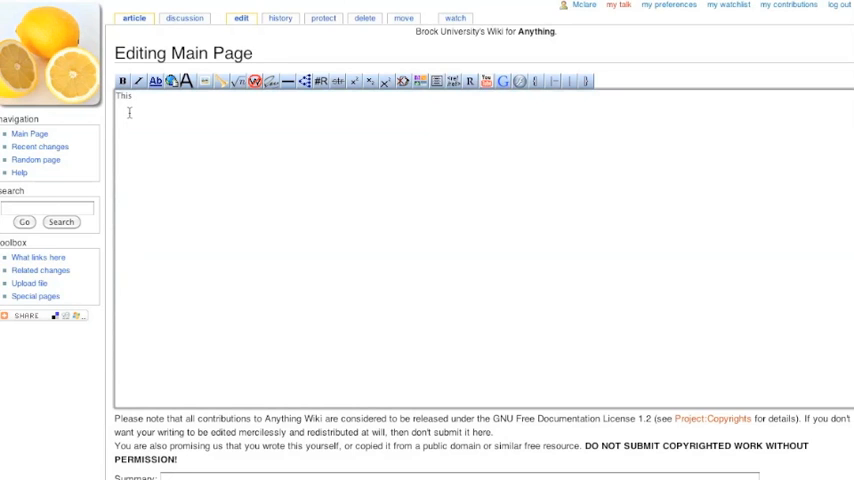
type("my wiki!")
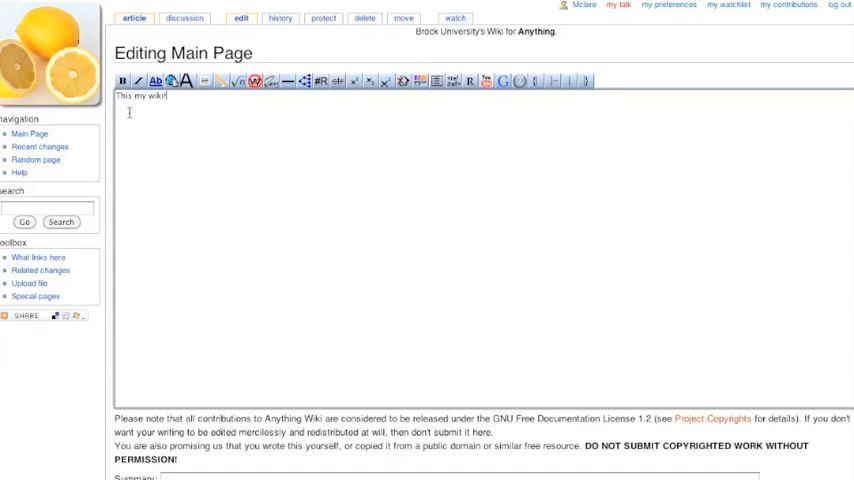
scroll("down", 3)
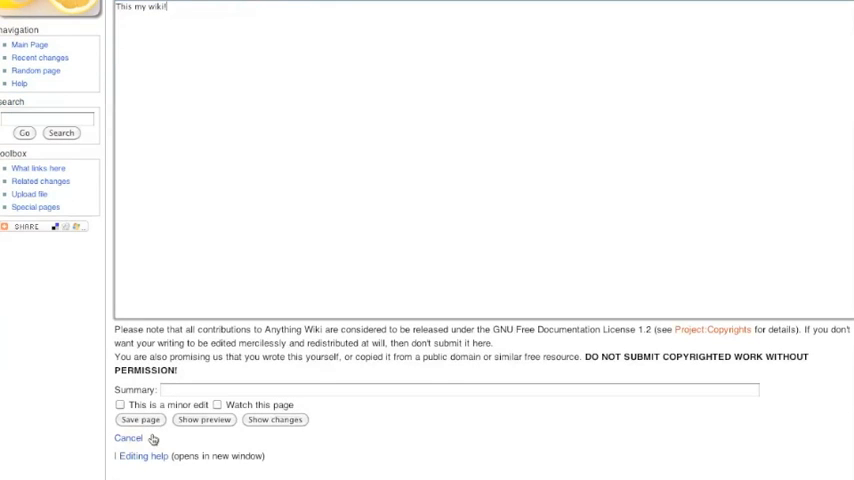
left_click(140, 419)
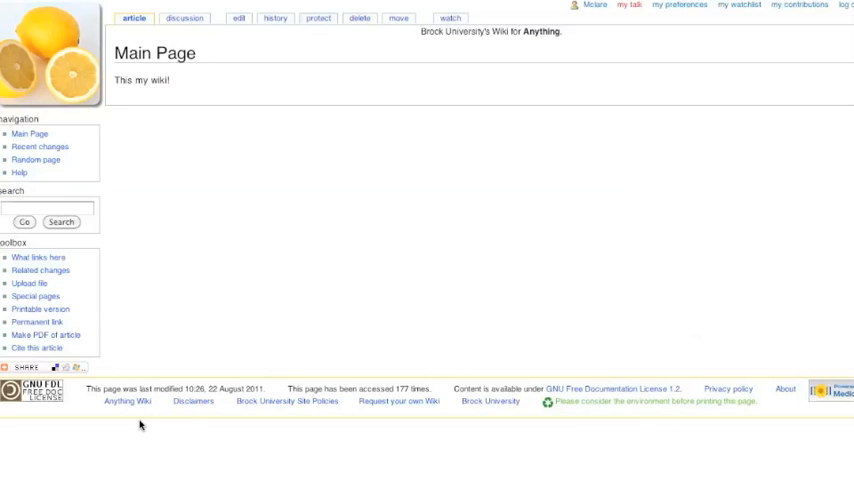
mouse_move(218, 89)
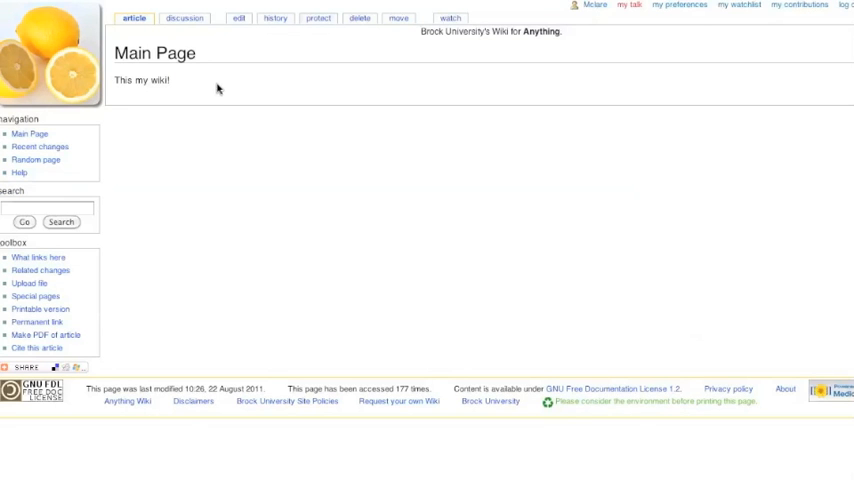
- Check the revision history for the 'This my wiki!' edit, then return to the article
left_click(277, 18)
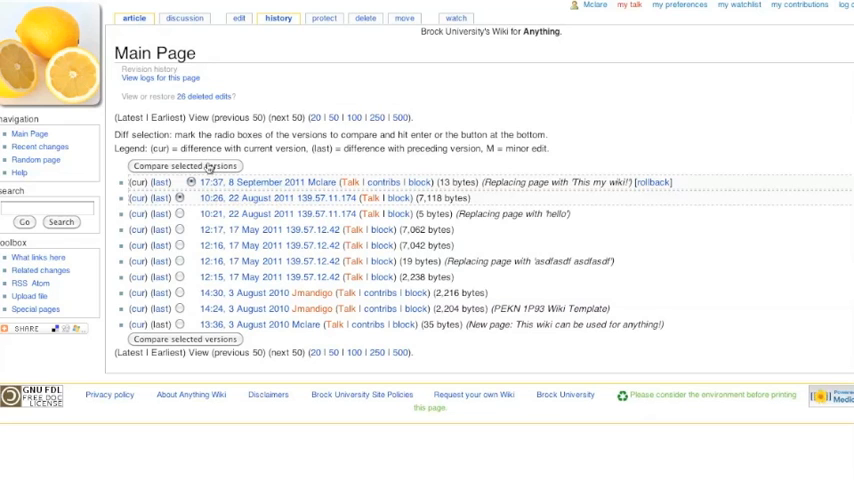
left_click(184, 165)
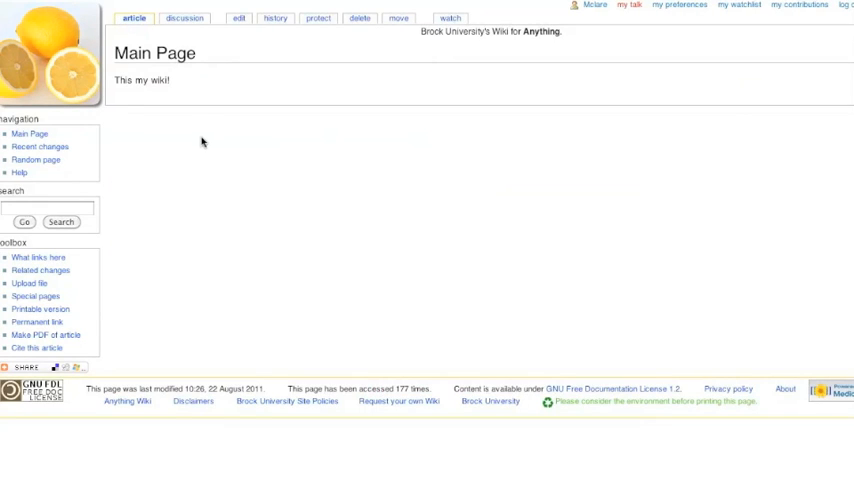
mouse_move(213, 144)
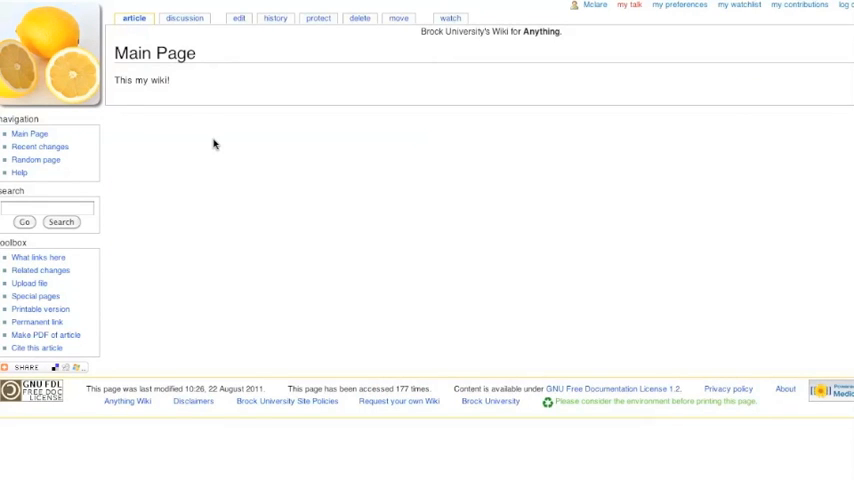
left_click(239, 19)
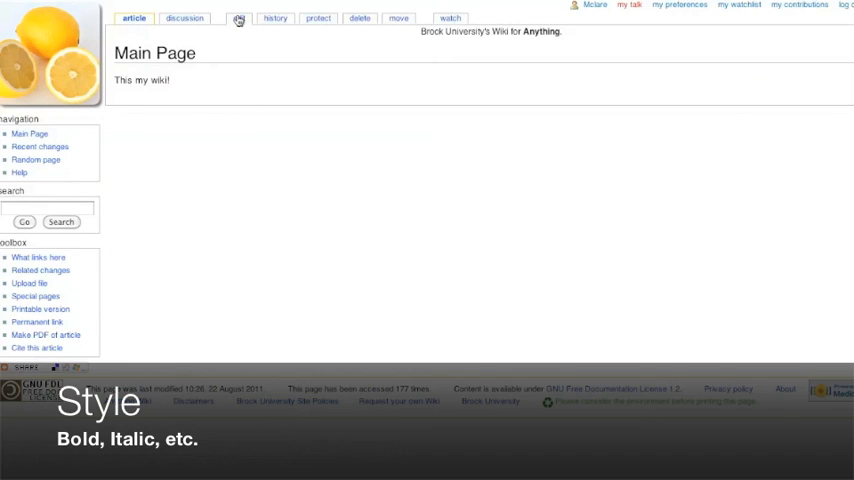
- Wrap 'This my wiki!' in bold markup and preview the result without saving
left_click(241, 18)
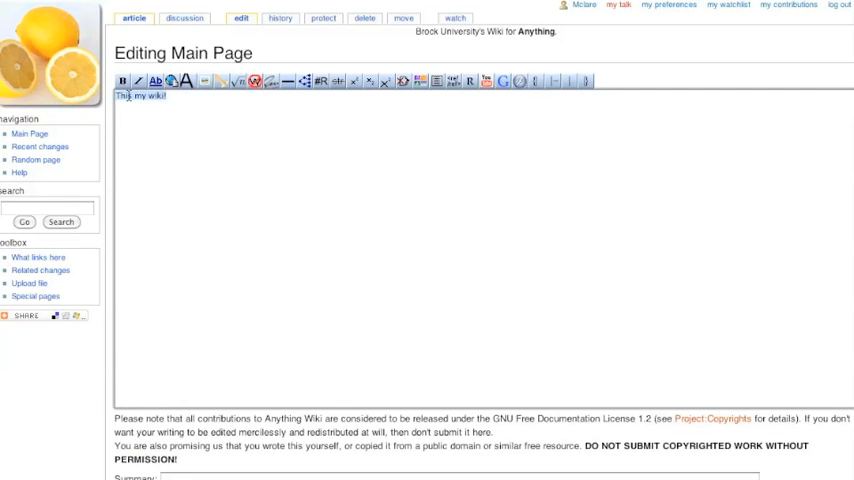
left_click(121, 81)
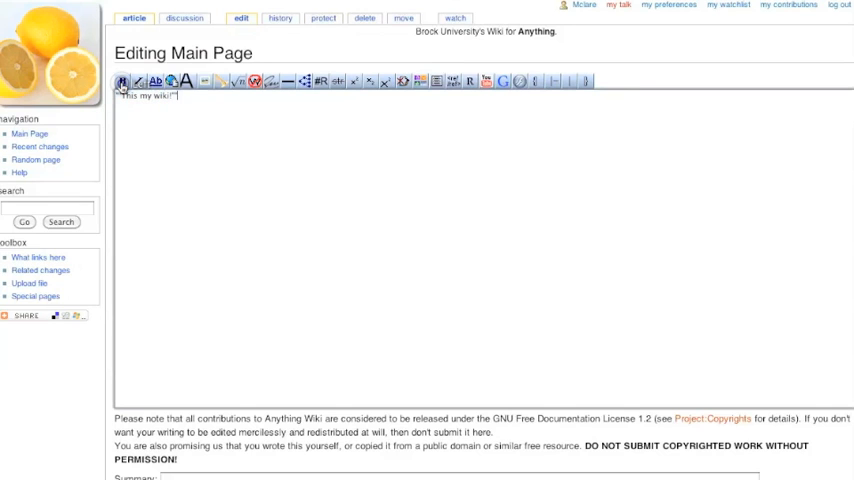
scroll("down", 3)
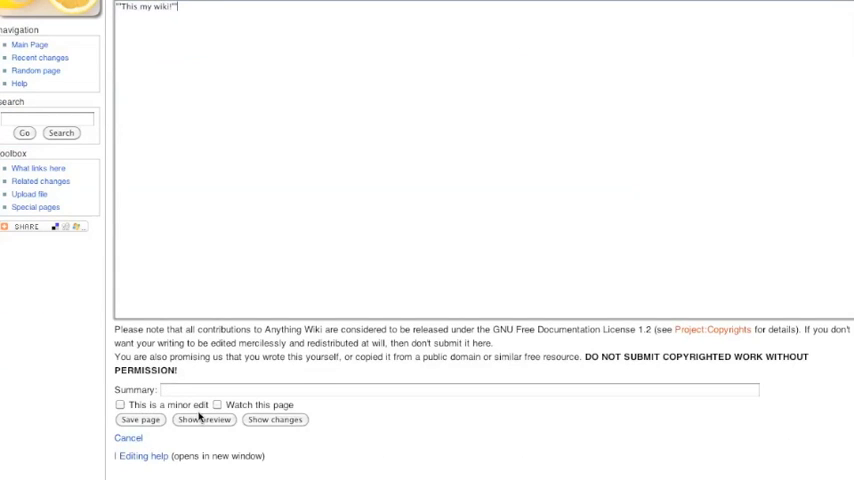
left_click(203, 419)
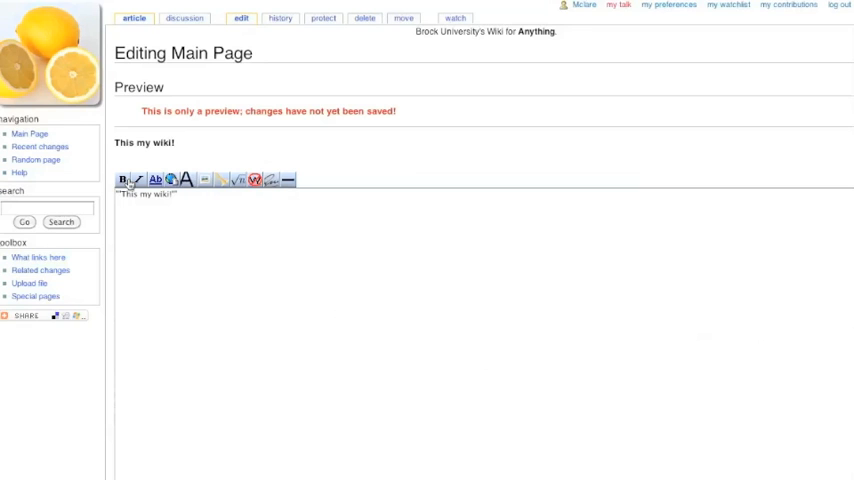
scroll("down", 3)
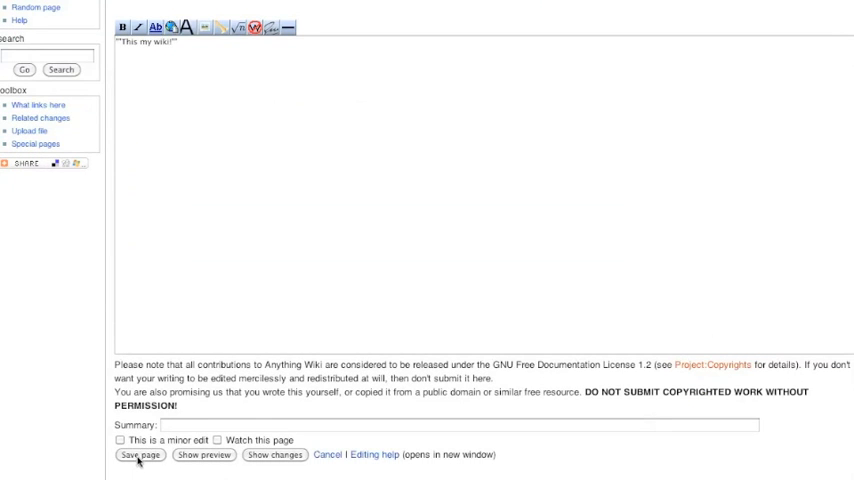
- Save the bold 'This my wiki!' change and reopen the Main Page editor
left_click(140, 455)
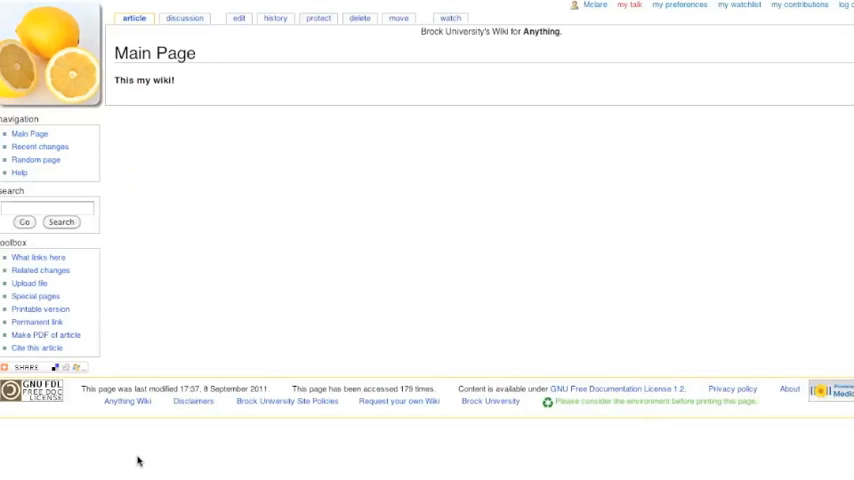
left_click(238, 18)
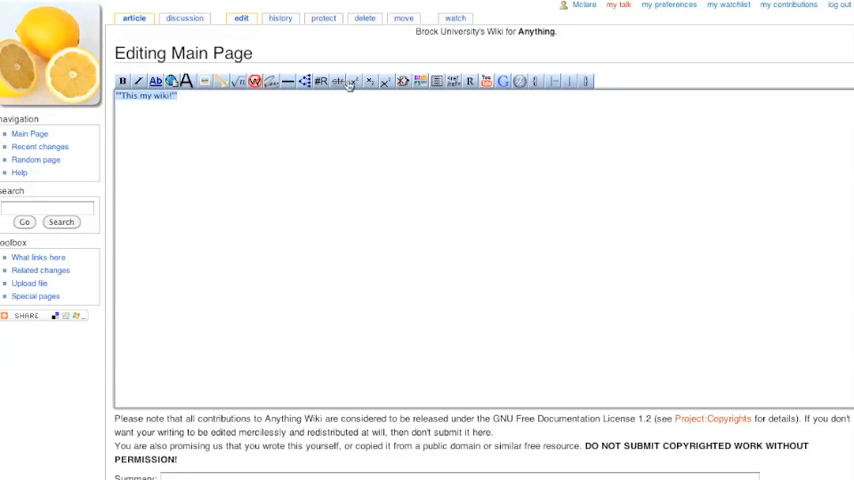
mouse_move(368, 91)
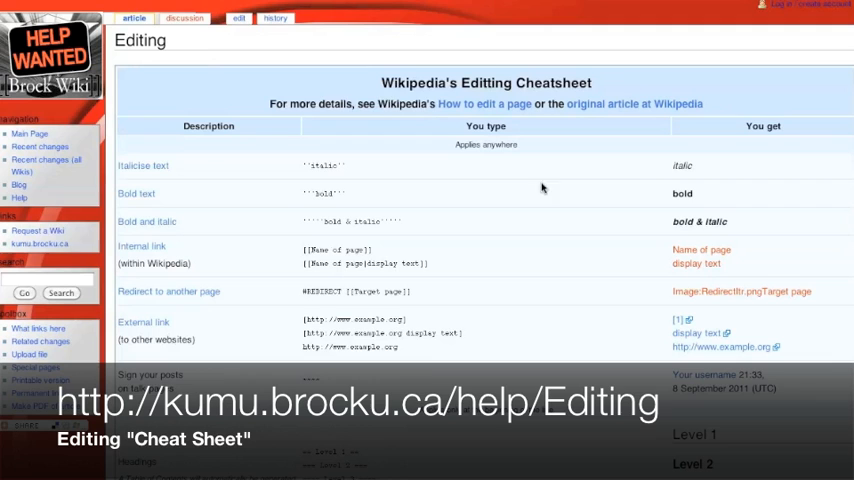
- Browse the editing cheatsheet table, selecting the example external link address
scroll("down", 3)
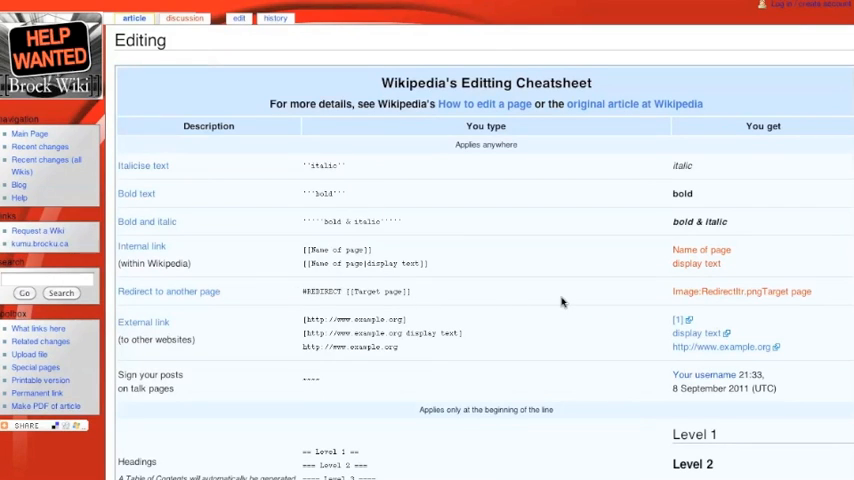
mouse_move(581, 426)
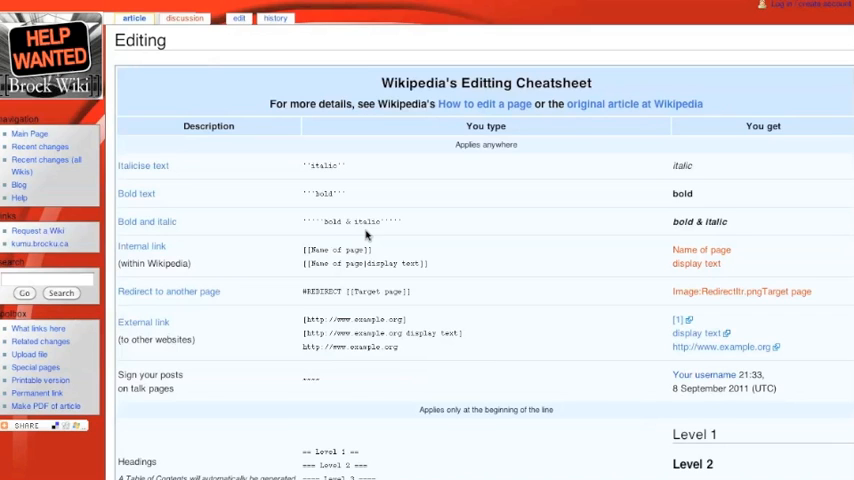
mouse_move(300, 173)
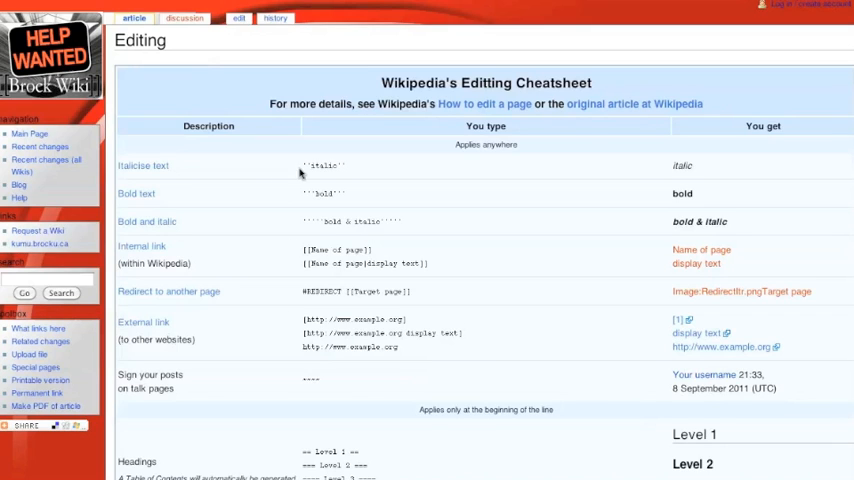
mouse_move(345, 178)
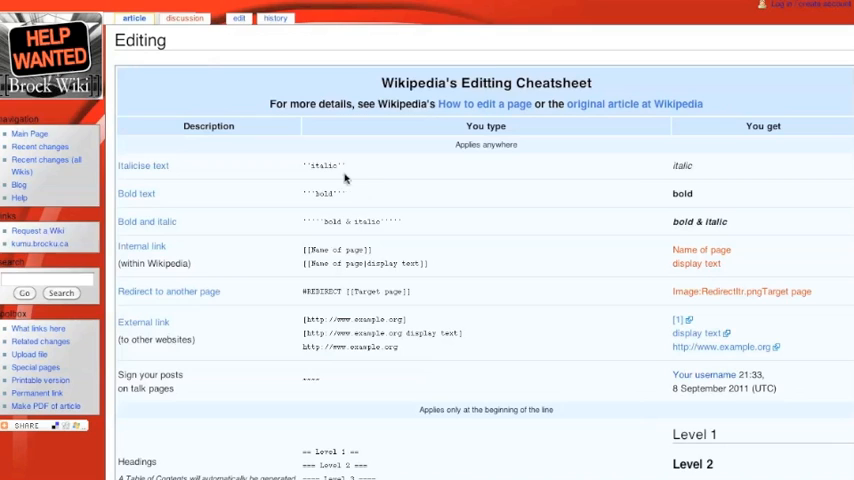
mouse_move(337, 301)
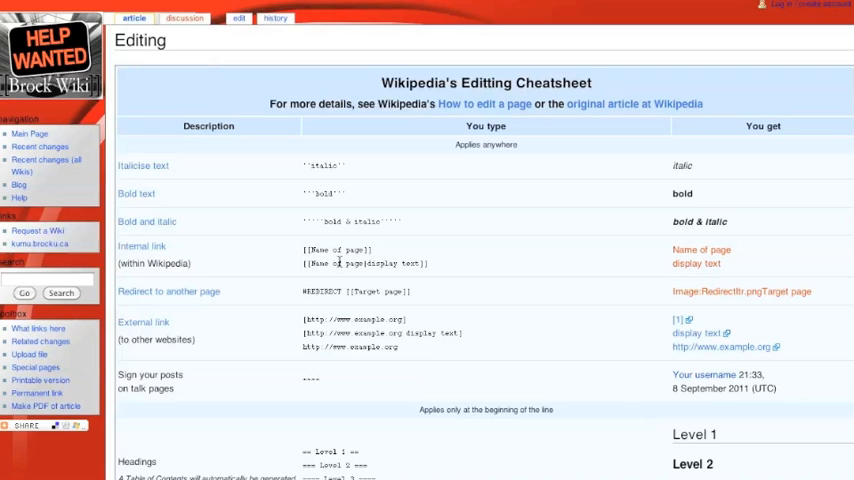
mouse_move(295, 294)
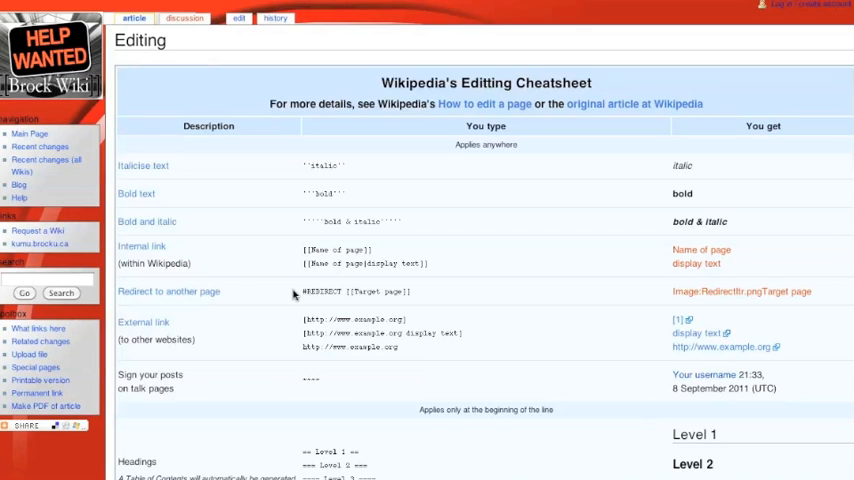
scroll("down", 3)
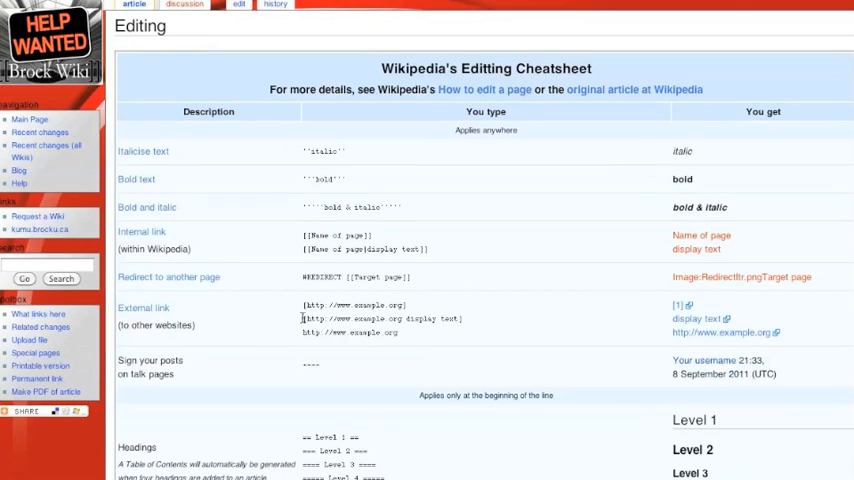
mouse_move(299, 337)
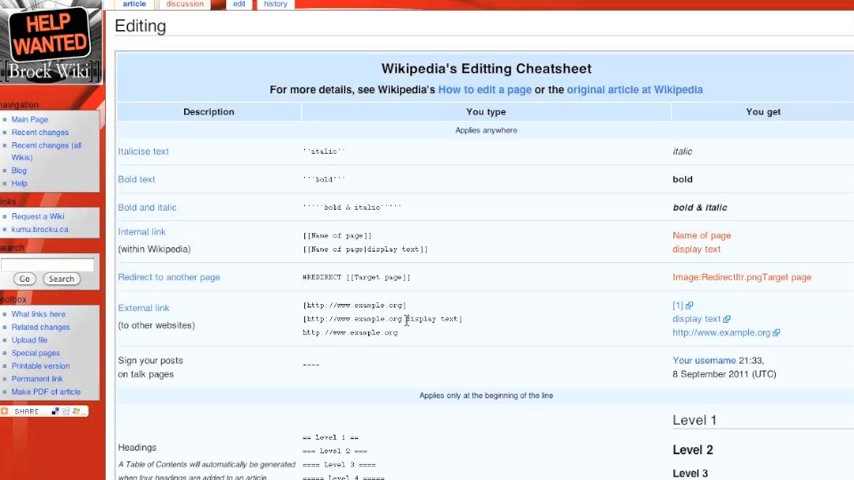
double_click(433, 318)
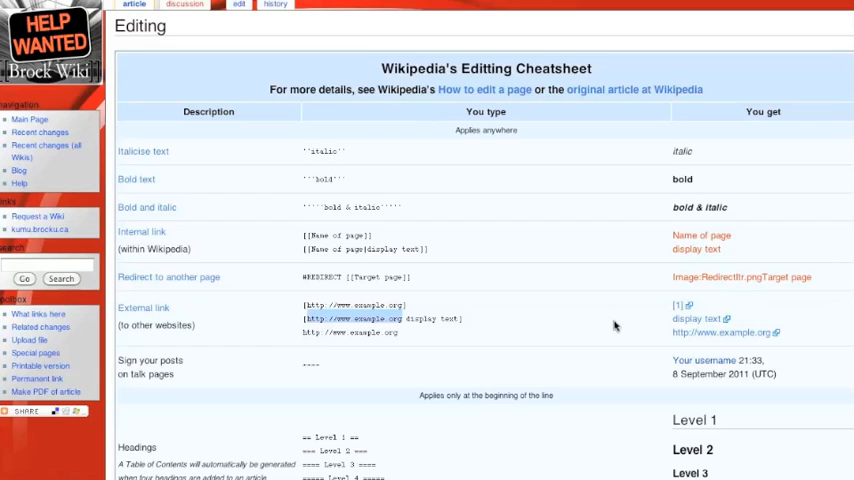
scroll("down", 3)
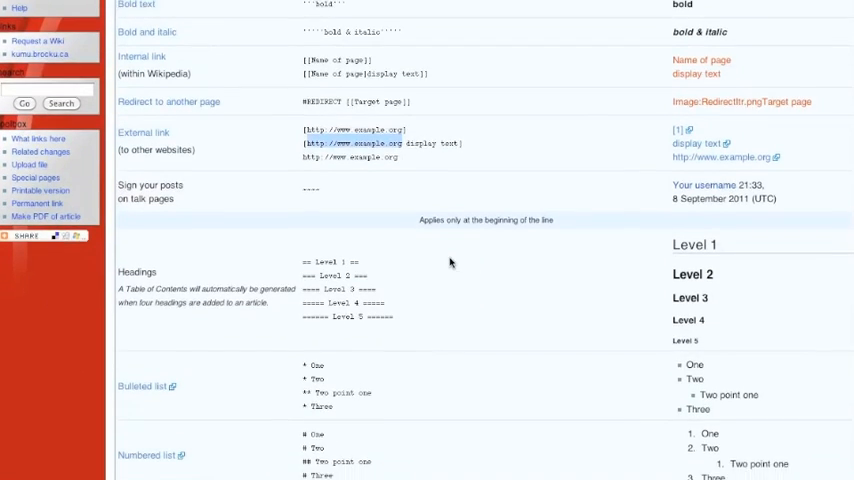
scroll("down", 3)
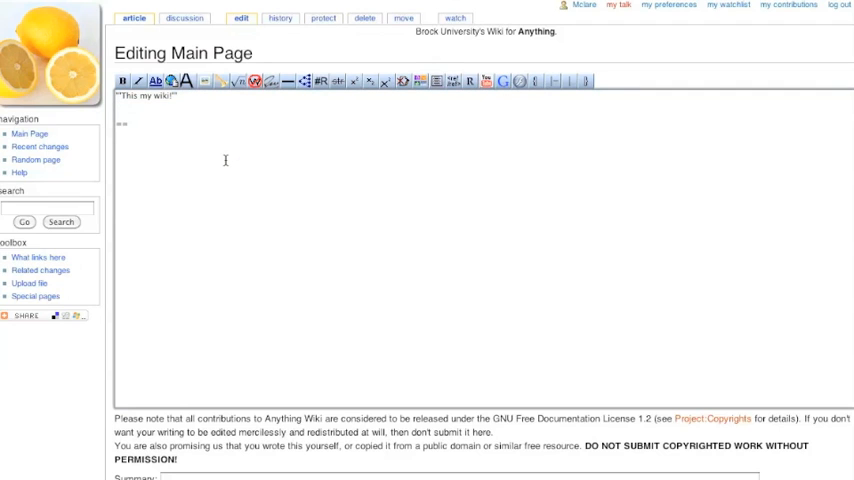
- Type Heading 2 and Heading 3 lines, wrap them in == markup, and preview
type("Heading 2")
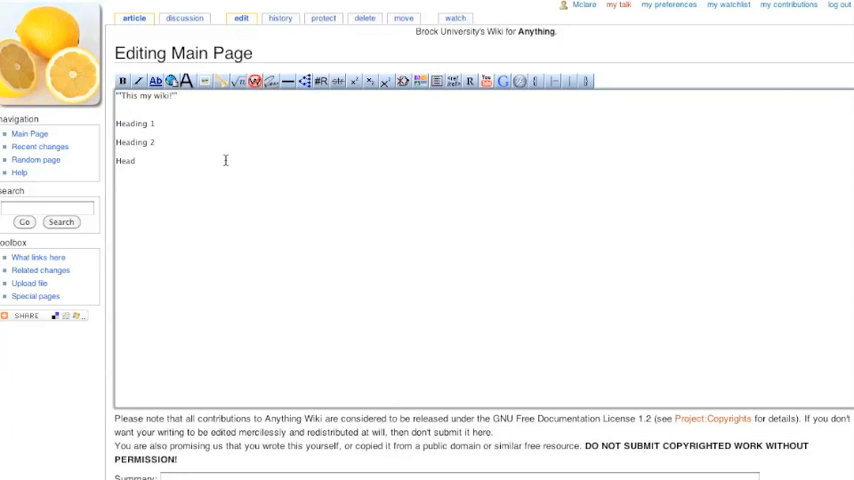
type("ing 3")
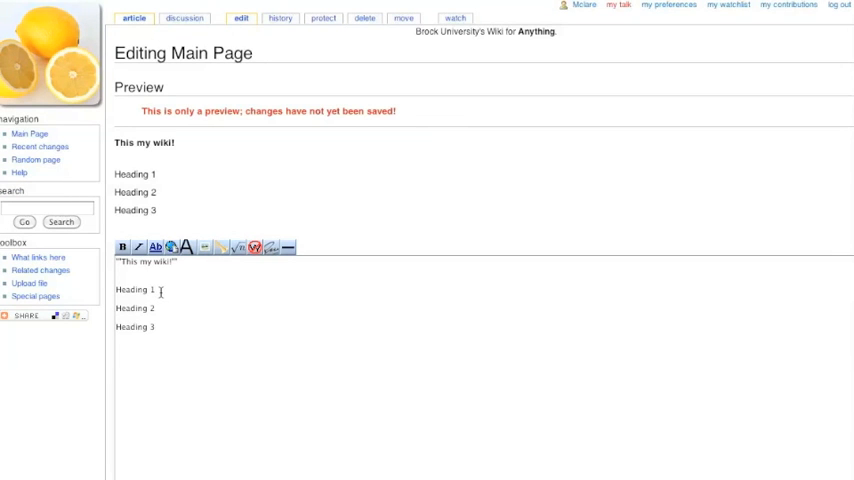
scroll("down", 3)
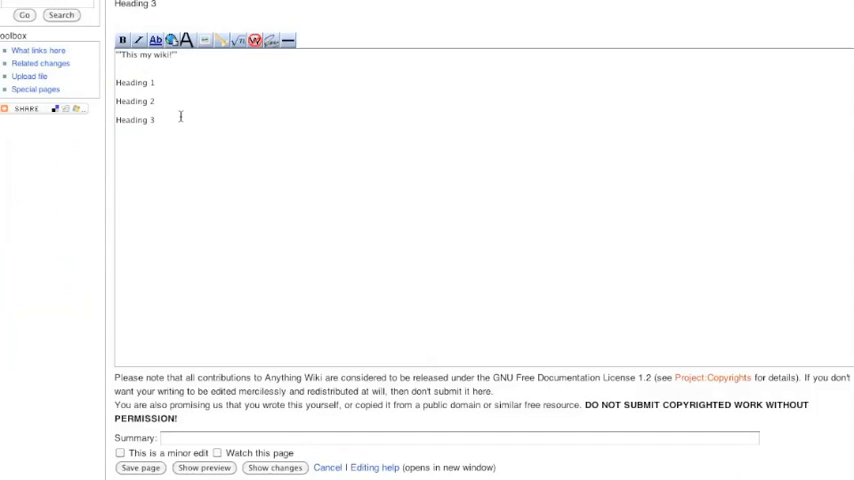
double_click(135, 82)
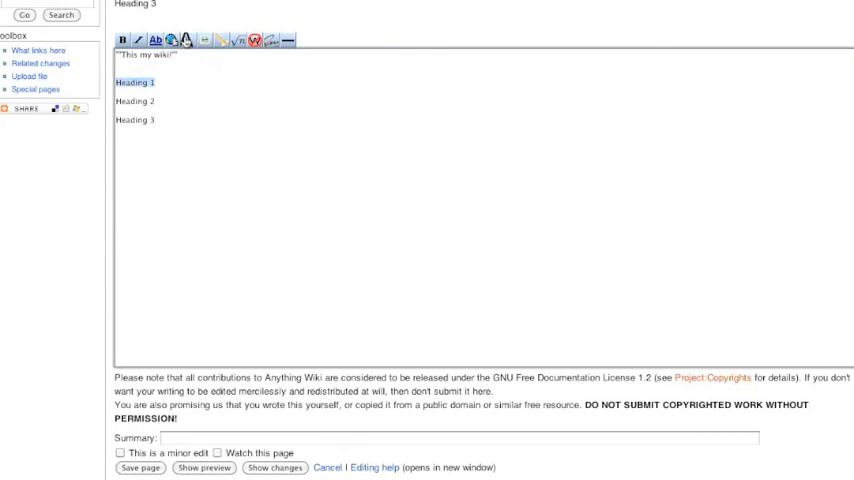
mouse_move(154, 40)
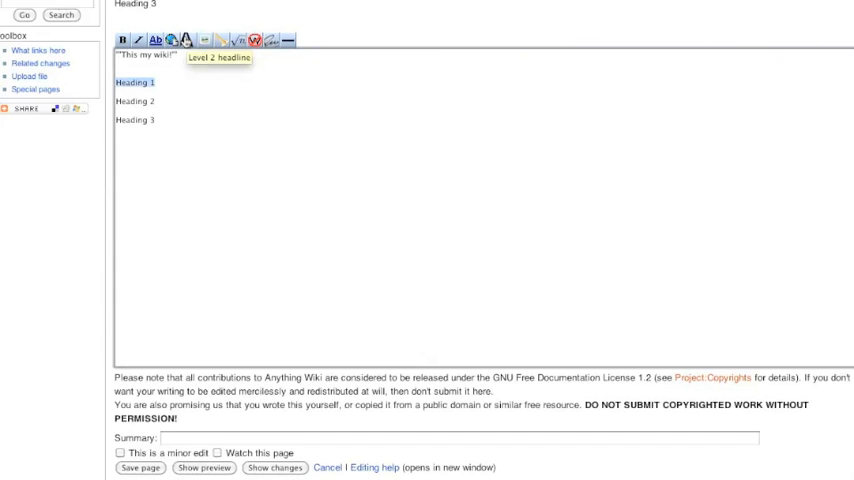
left_click(183, 39)
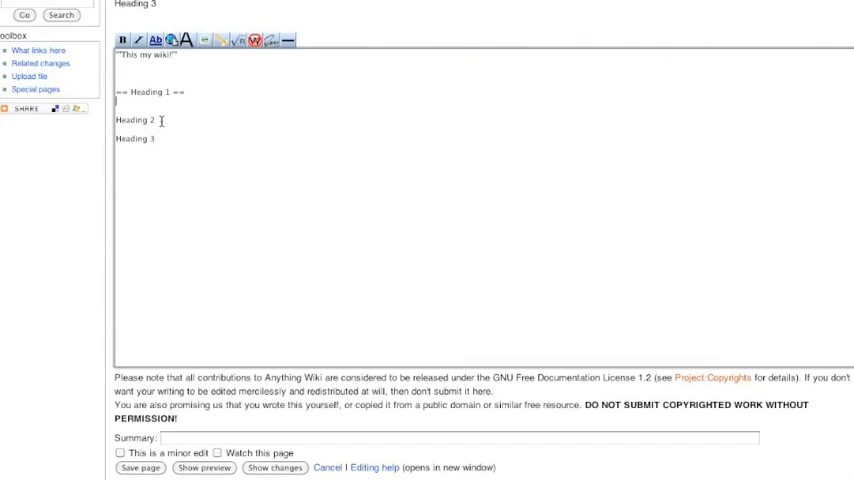
double_click(135, 120)
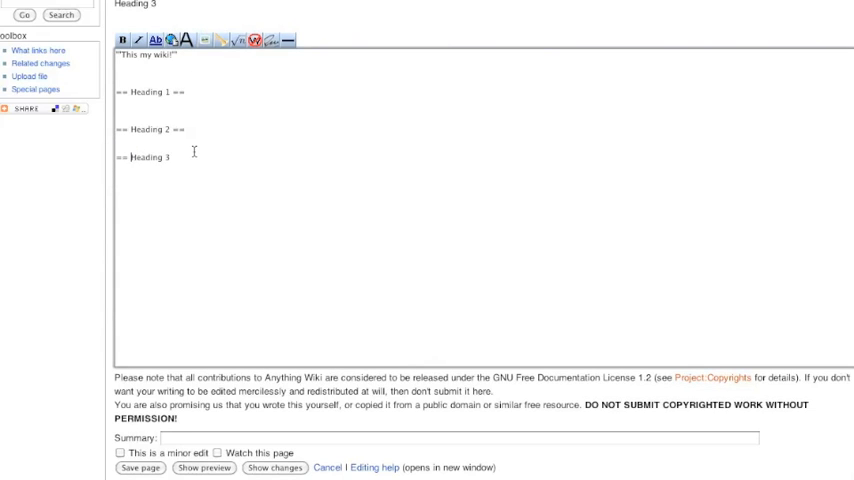
type("==")
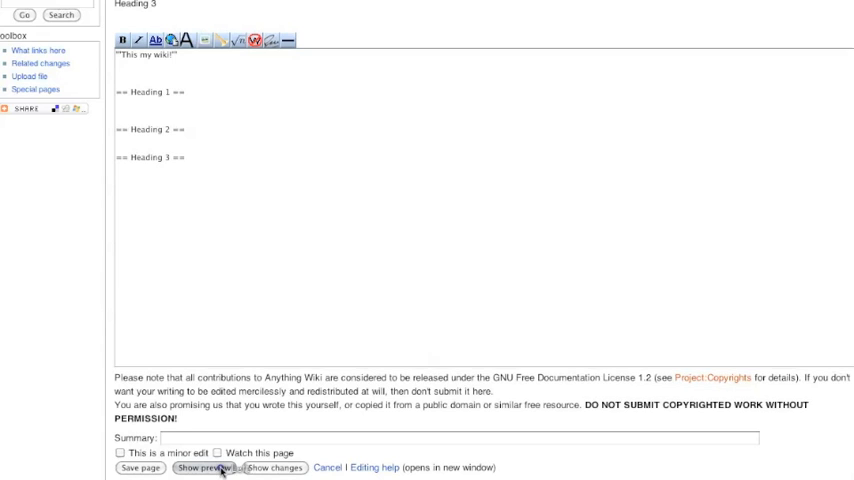
left_click(203, 468)
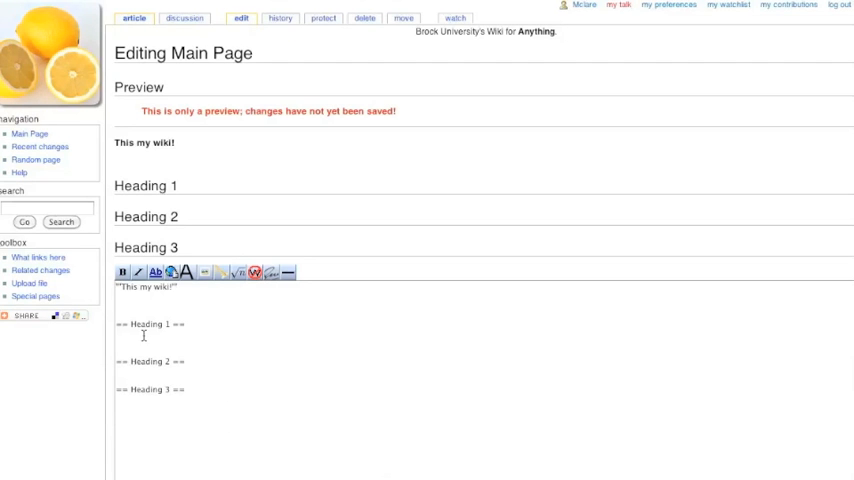
scroll("down", 3)
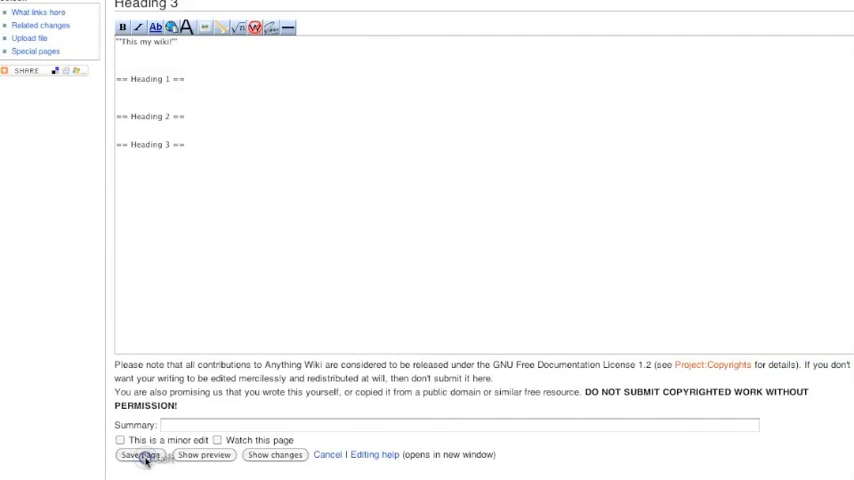
- Save the three headings, then add an '=== An other item ===' subheading under Heading 1
left_click(131, 455)
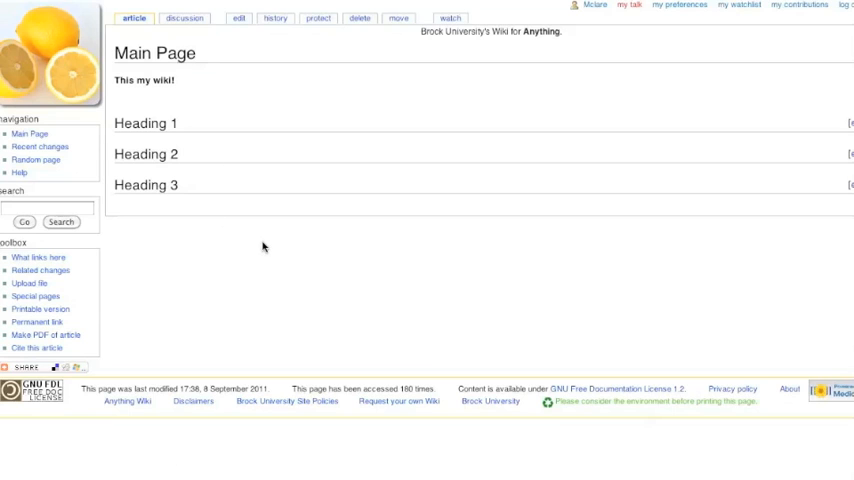
left_click(240, 18)
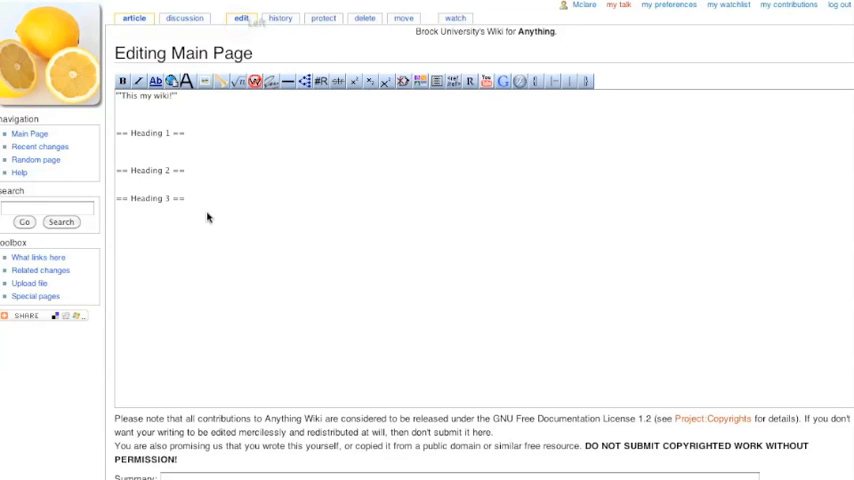
mouse_move(179, 146)
type("===")
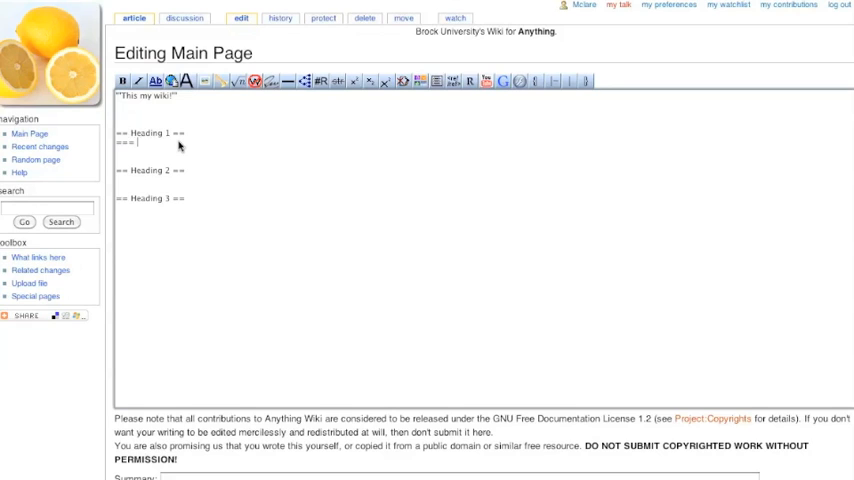
type("An othe")
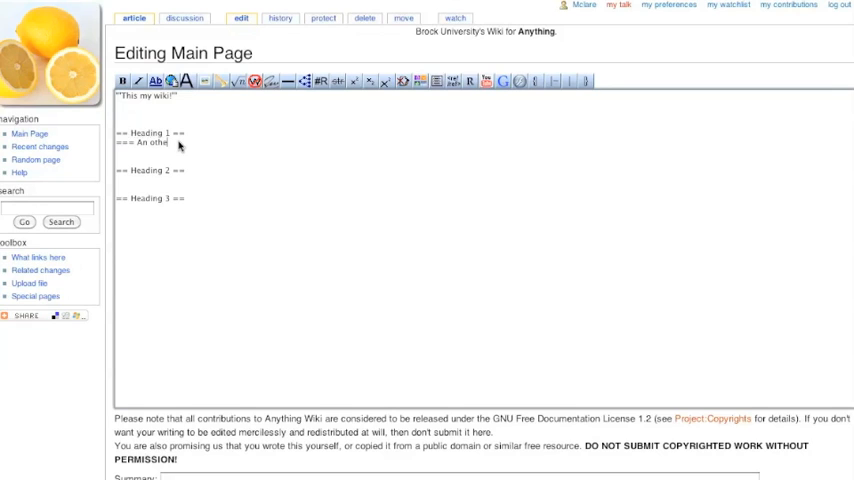
type("r item ===")
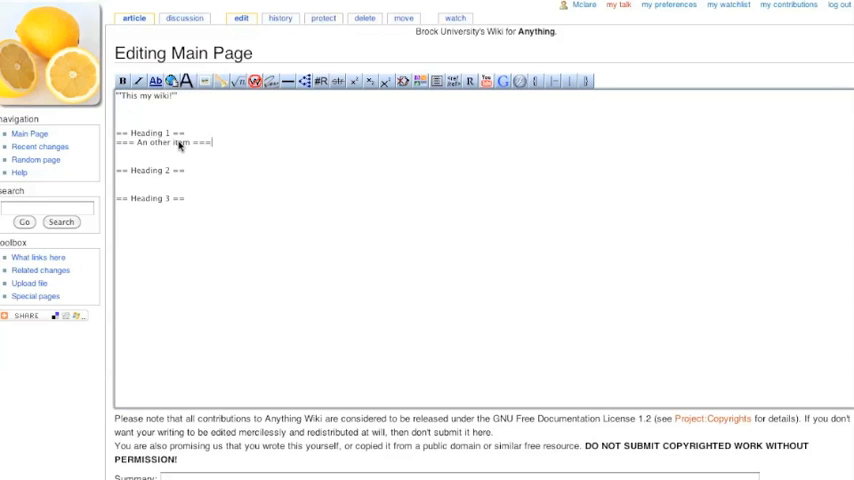
- Preview the subheadings and add the deeper level-4 'An other other item' line
scroll("down", 3)
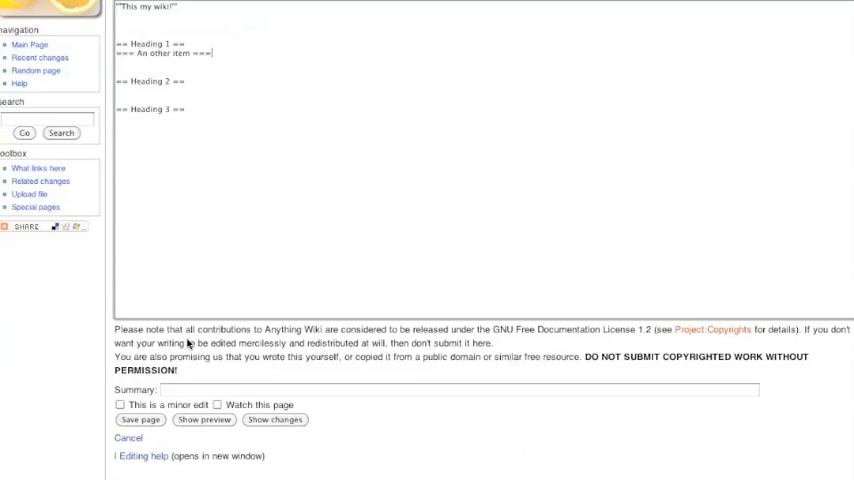
left_click(204, 419)
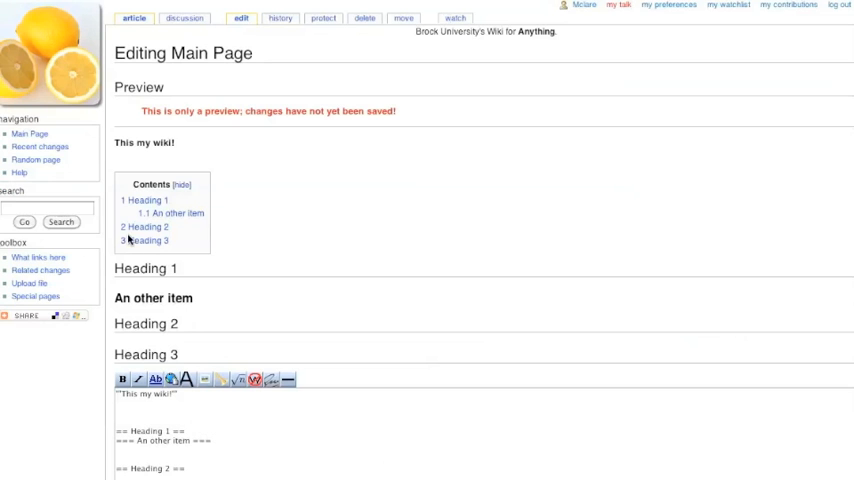
scroll("down", 3)
type("=== An other item ===")
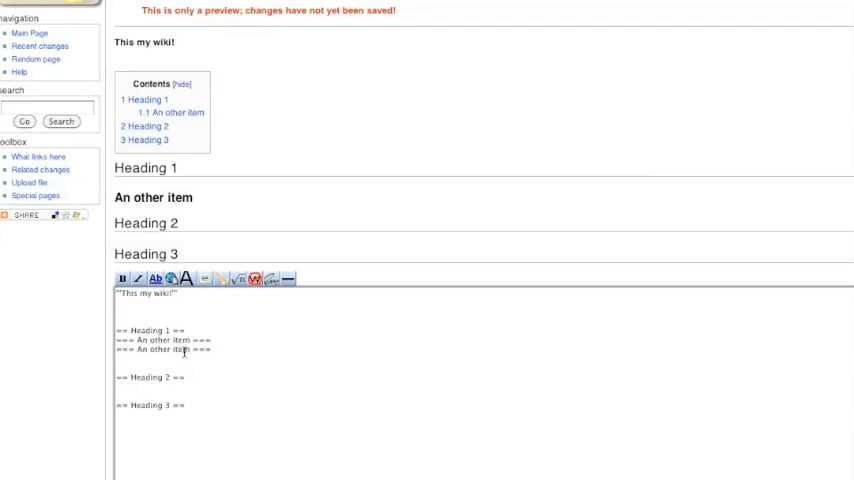
type("afa")
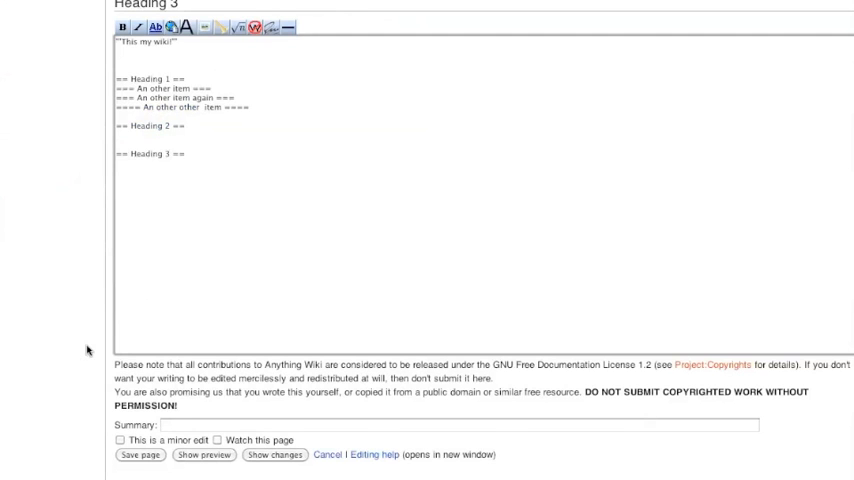
- Save the Main Page so its contents box lists the three nested Heading 1 subheadings
left_click(140, 455)
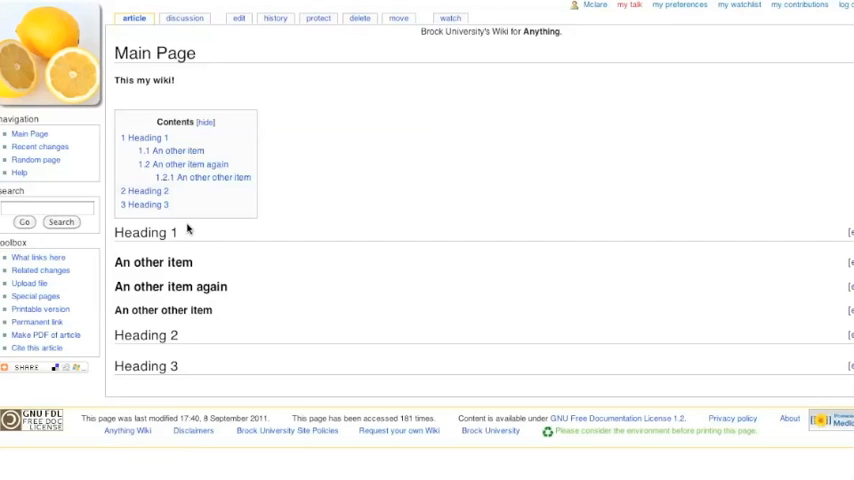
mouse_move(185, 195)
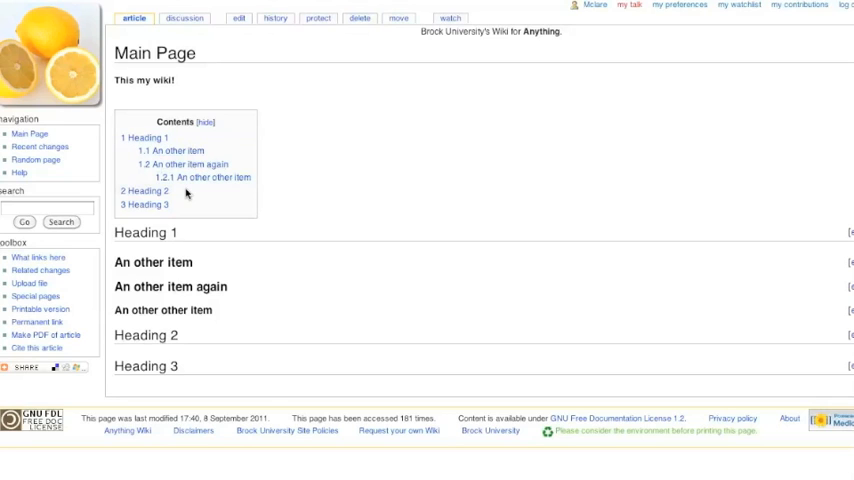
mouse_move(190, 191)
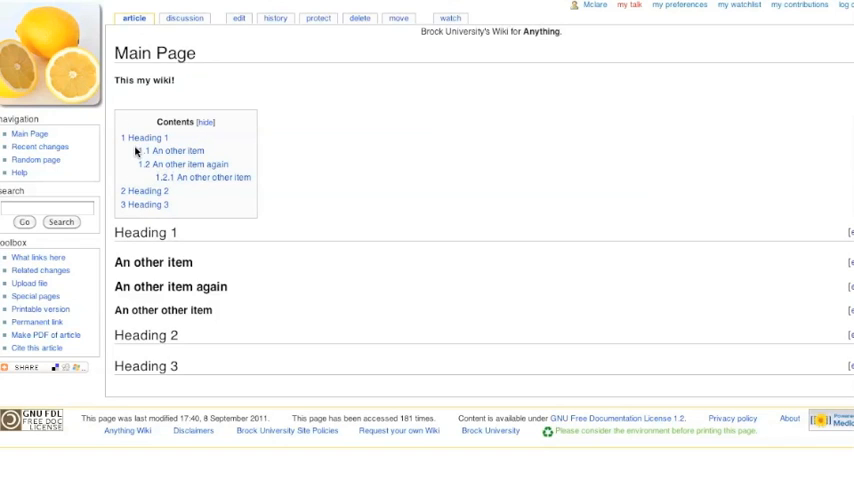
mouse_move(168, 173)
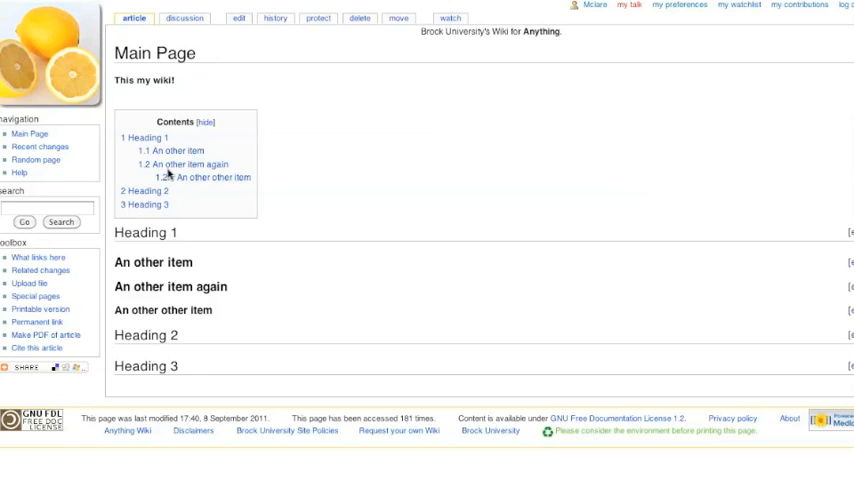
mouse_move(240, 138)
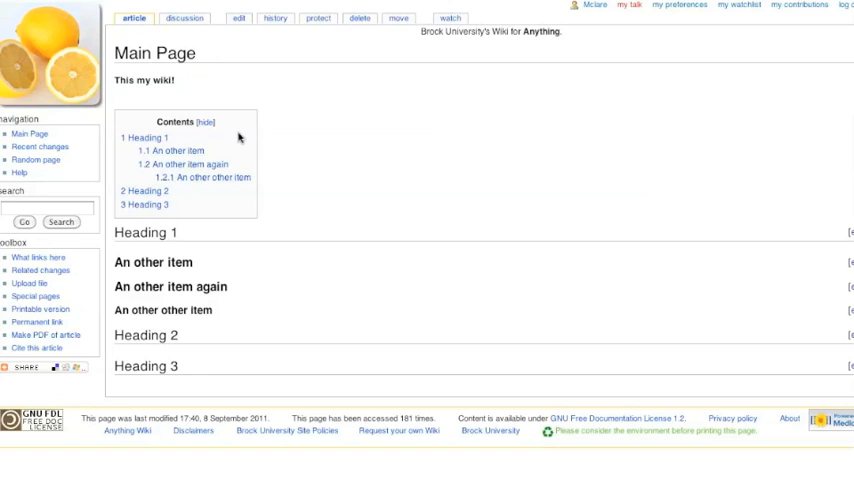
mouse_move(174, 209)
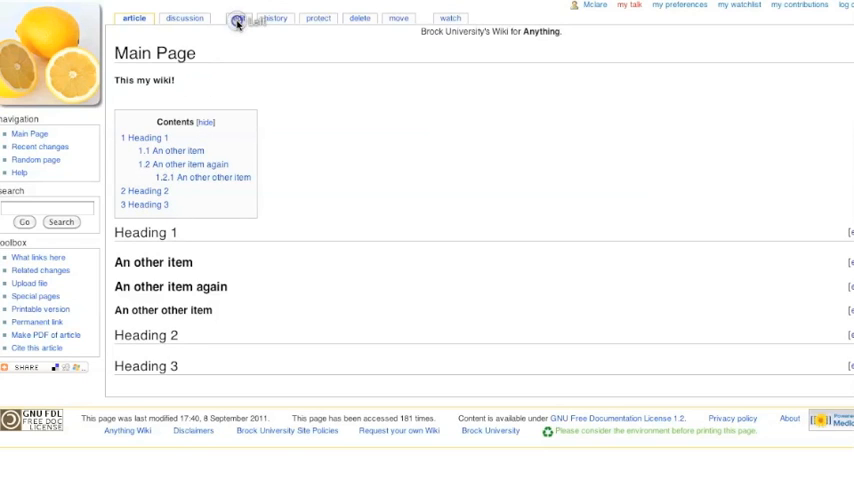
- Paste Lorem ipsum paragraphs under == Heading 2 == and save the Main Page
left_click(241, 18)
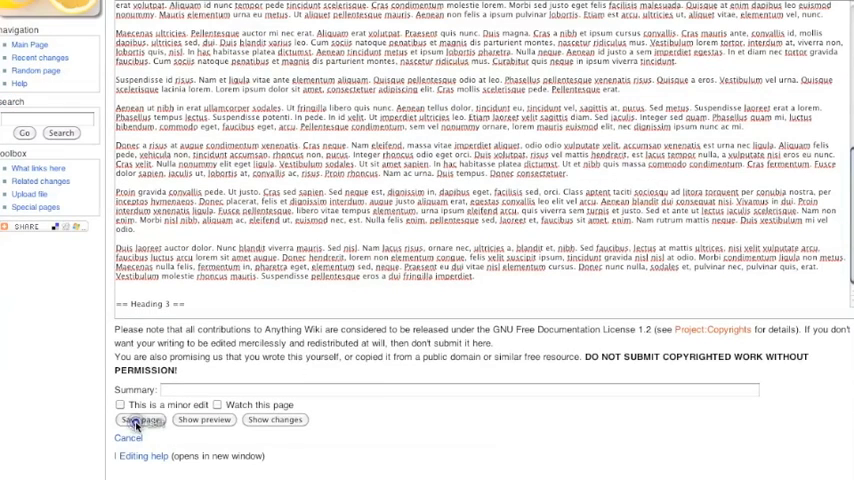
left_click(141, 421)
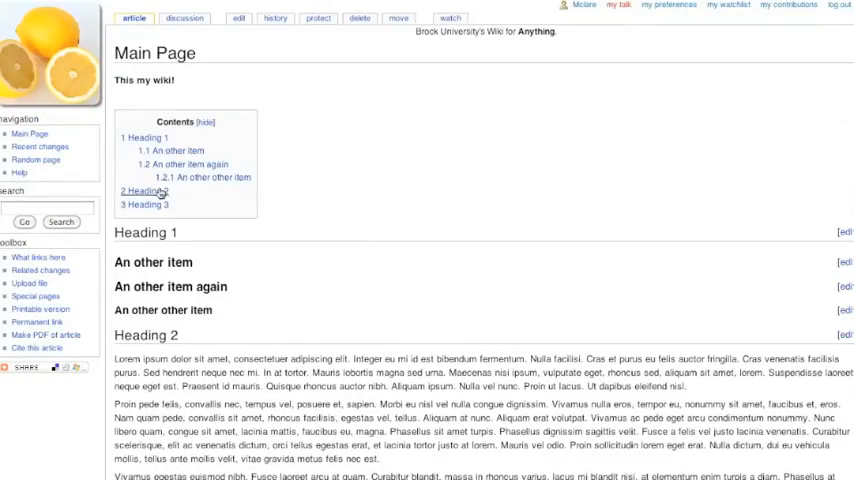
scroll("down", 3)
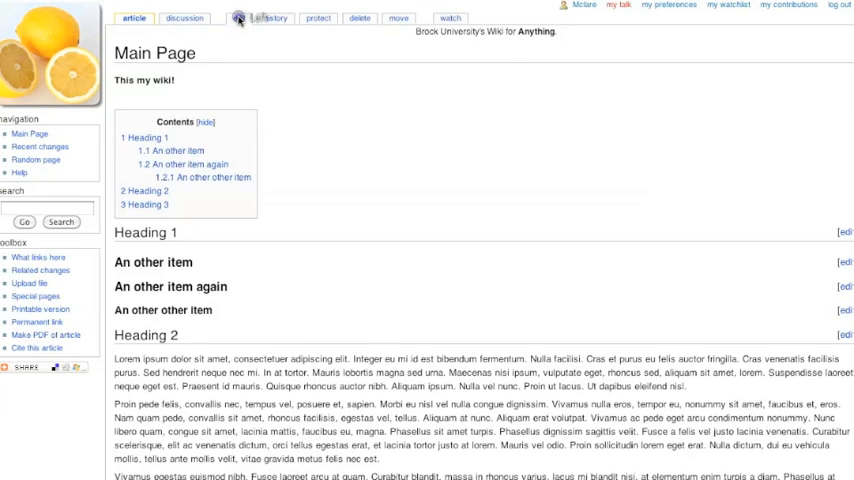
left_click(241, 18)
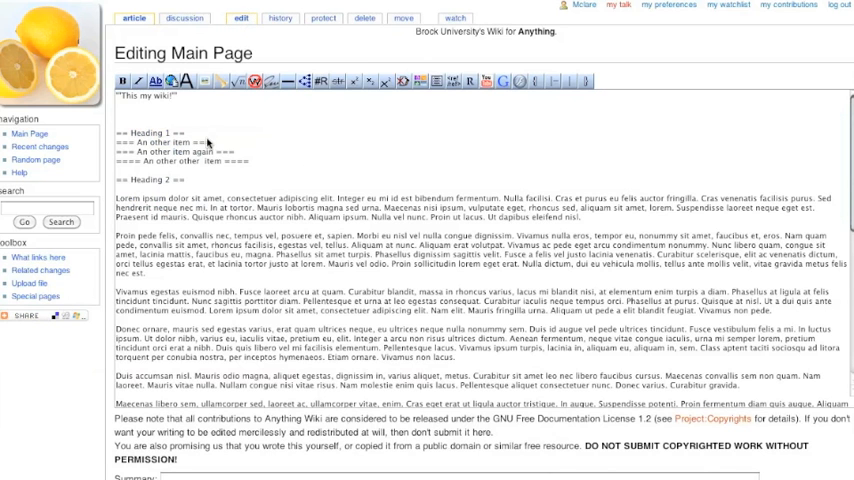
mouse_move(258, 256)
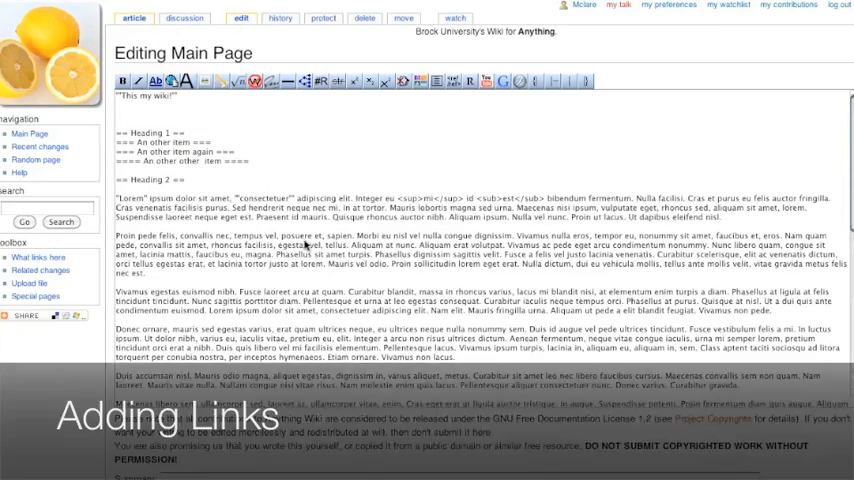
scroll("down", 3)
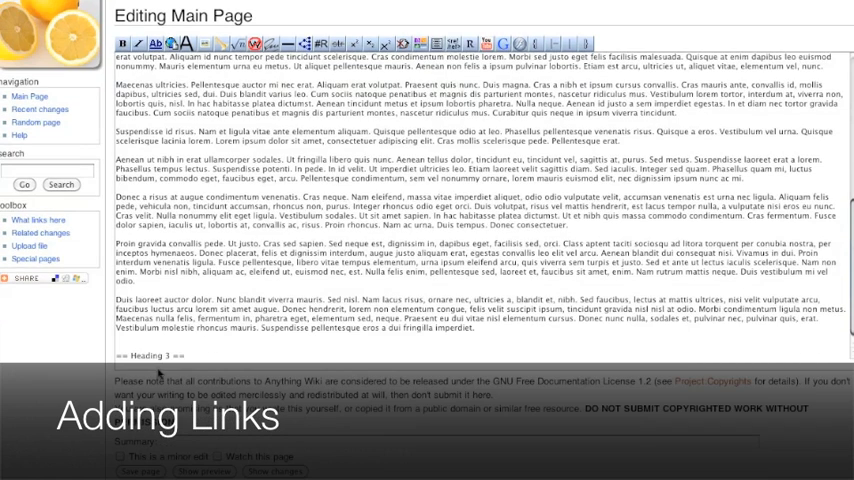
scroll("down", 3)
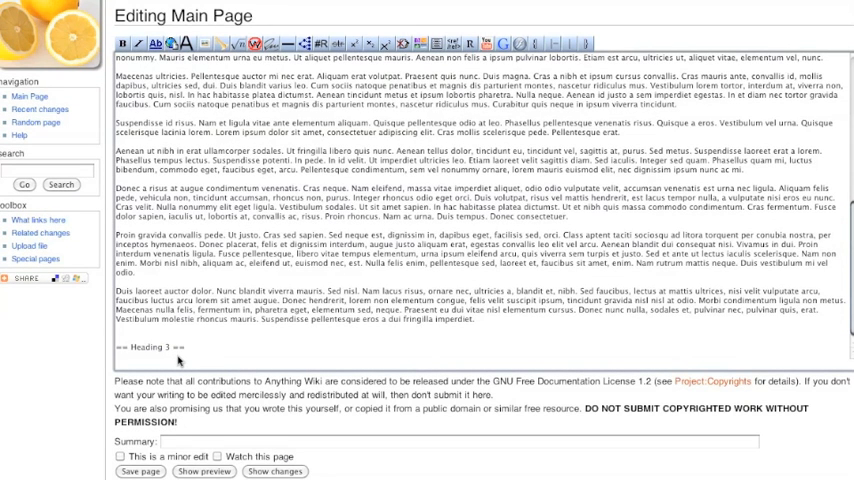
type("hh")
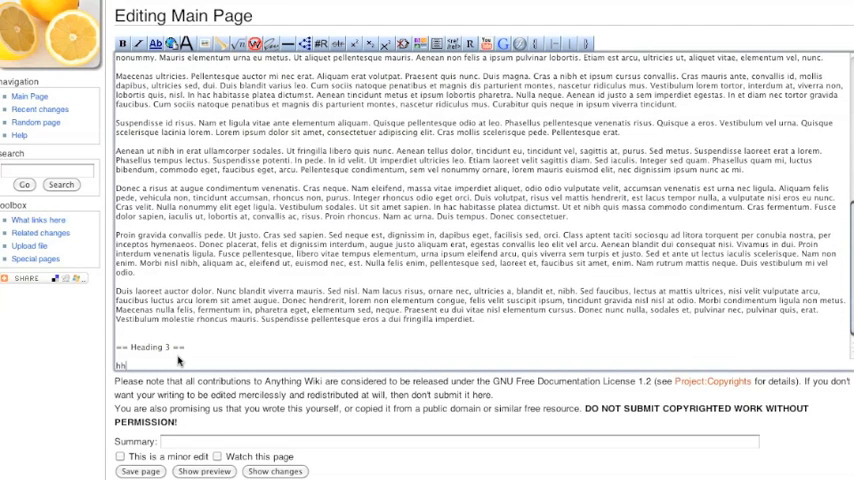
type("http://")
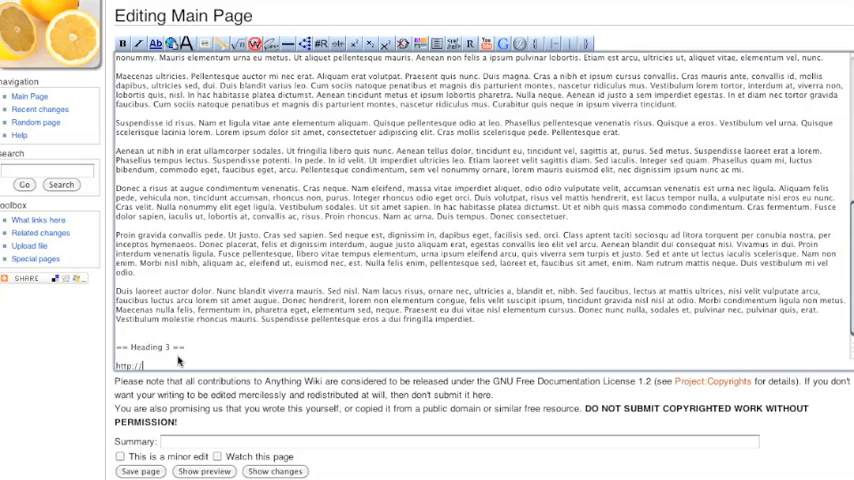
type("www.brocku.ca")
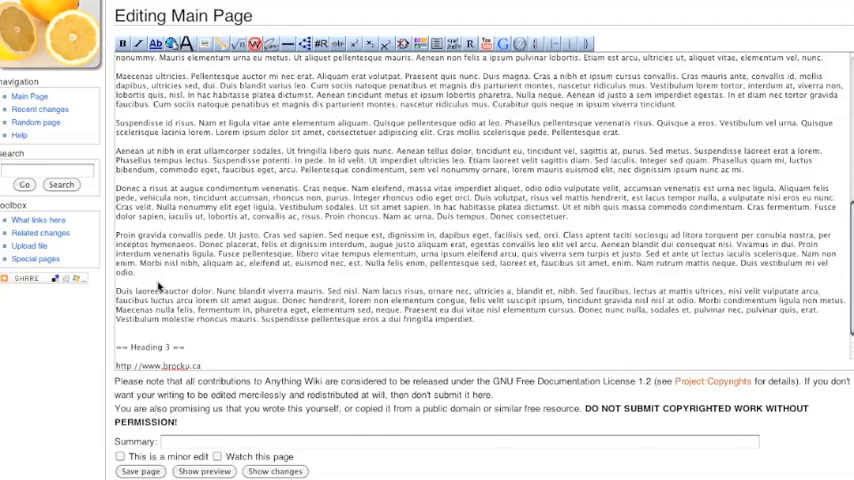
scroll("down", 3)
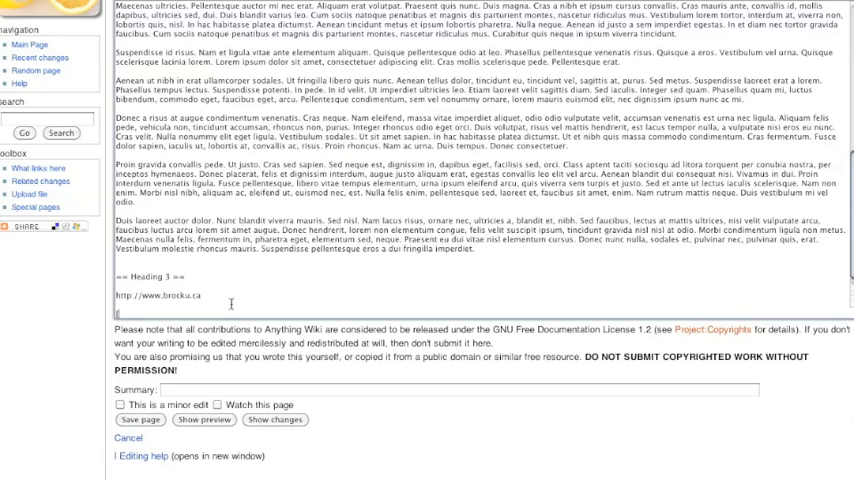
type("http://www.brocku.ca")
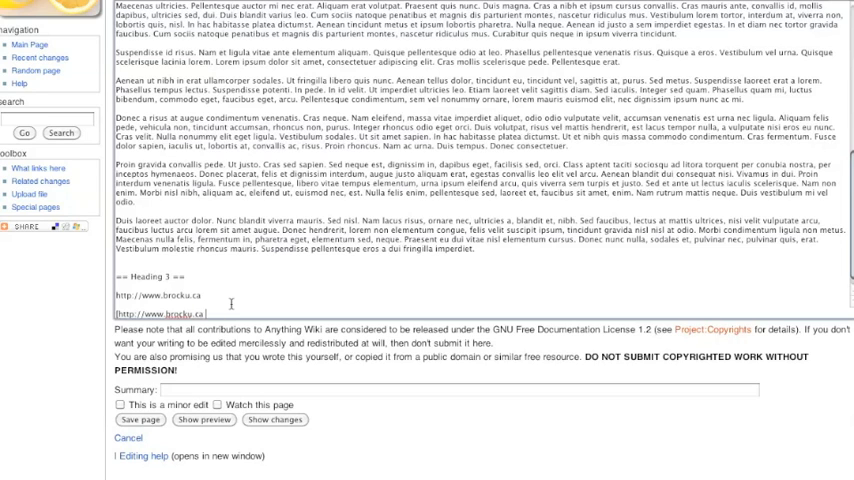
type("Brock University]")
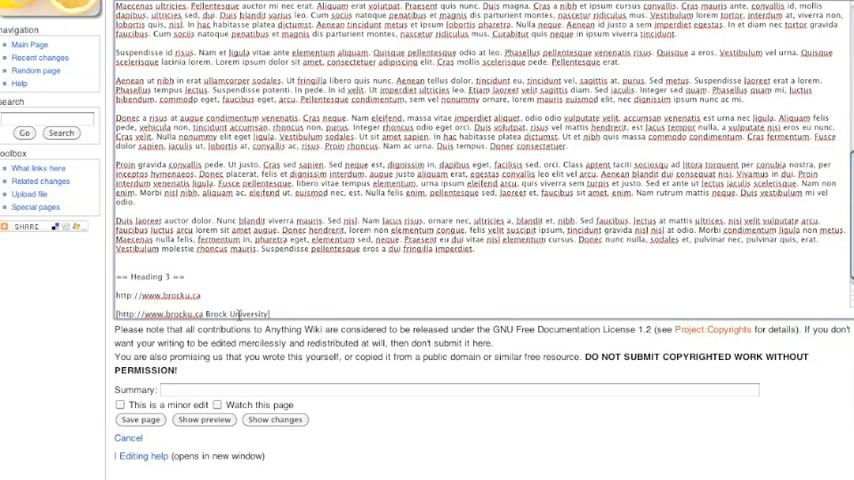
mouse_move(145, 435)
type("http://www")
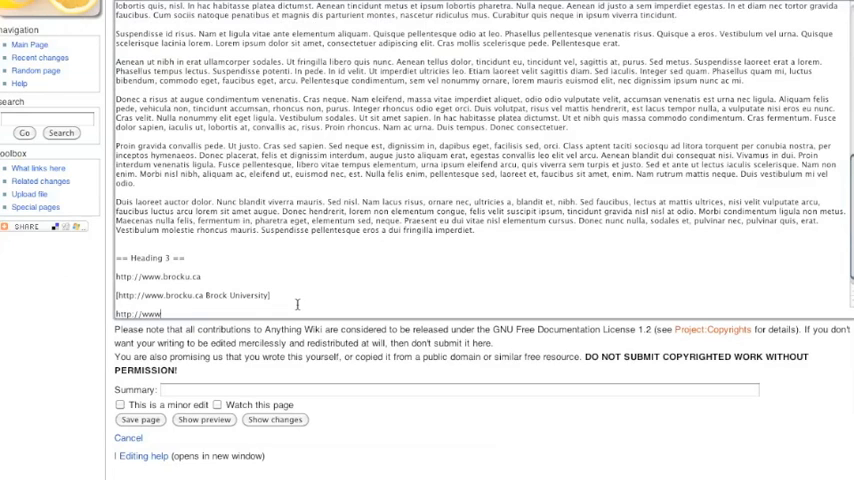
type(".google.co")
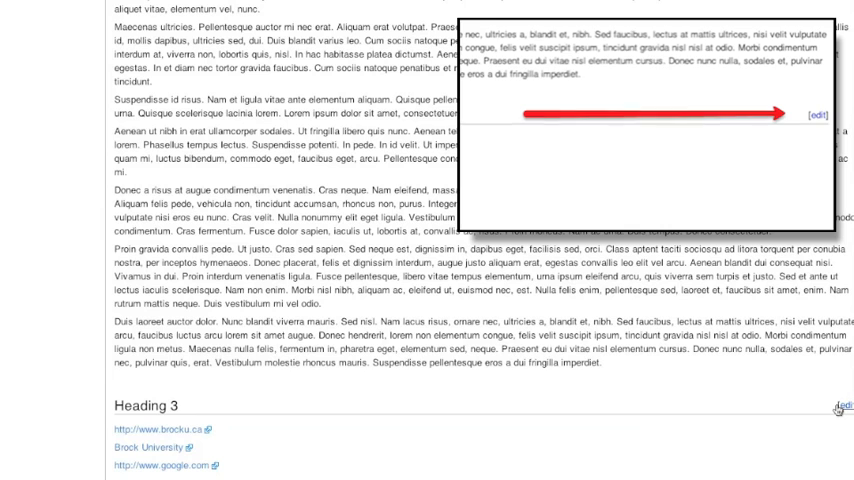
- Make the Heading 3 links a # list, nesting brocku.ca and lms.brocku.ca under Brock University
left_click(817, 402)
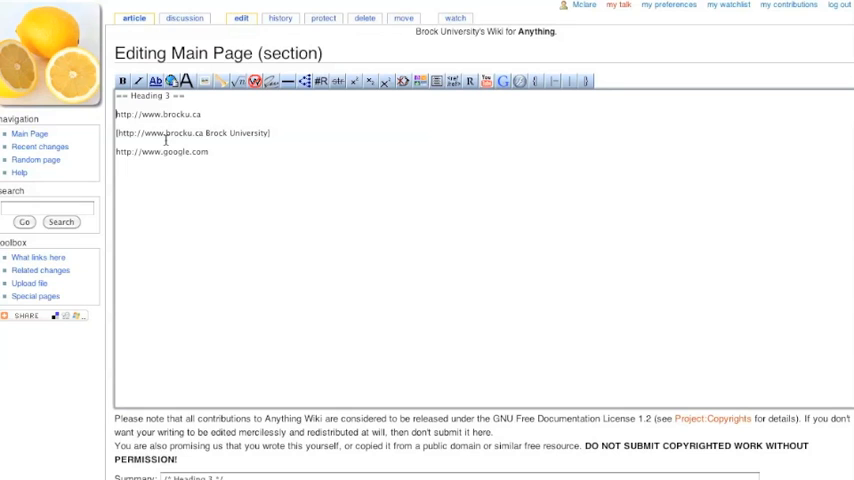
type("#")
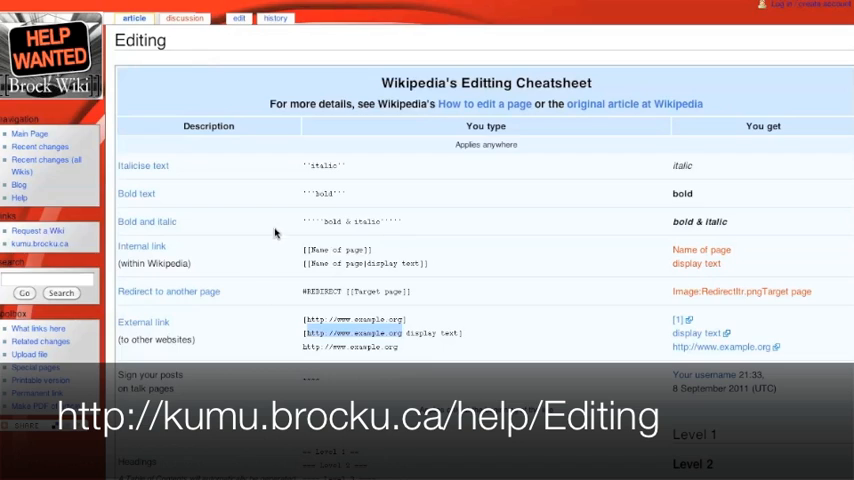
scroll("down", 3)
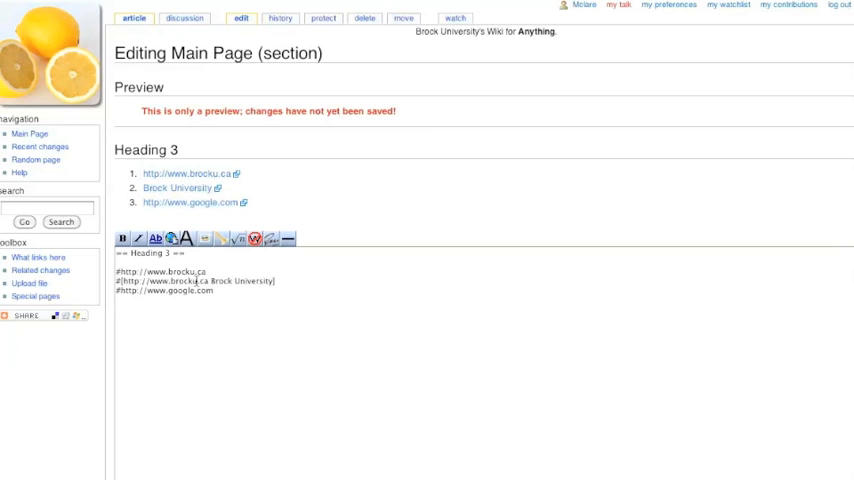
scroll("down", 3)
type("#")
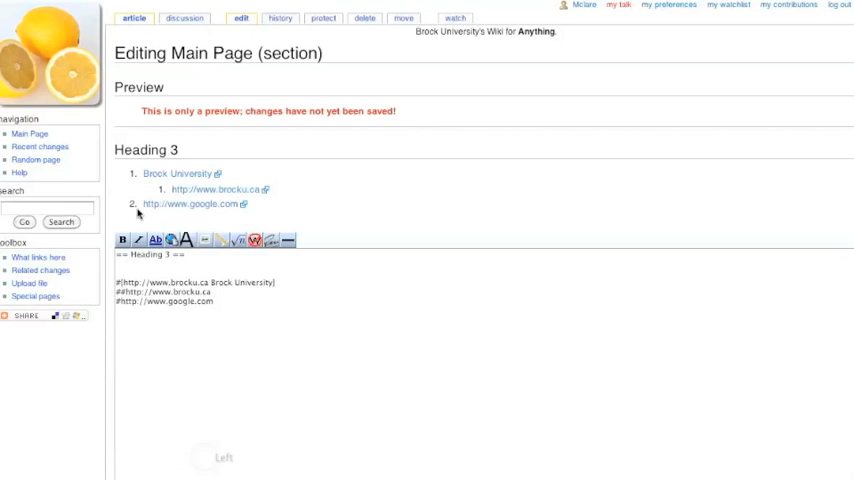
mouse_move(203, 198)
type("##")
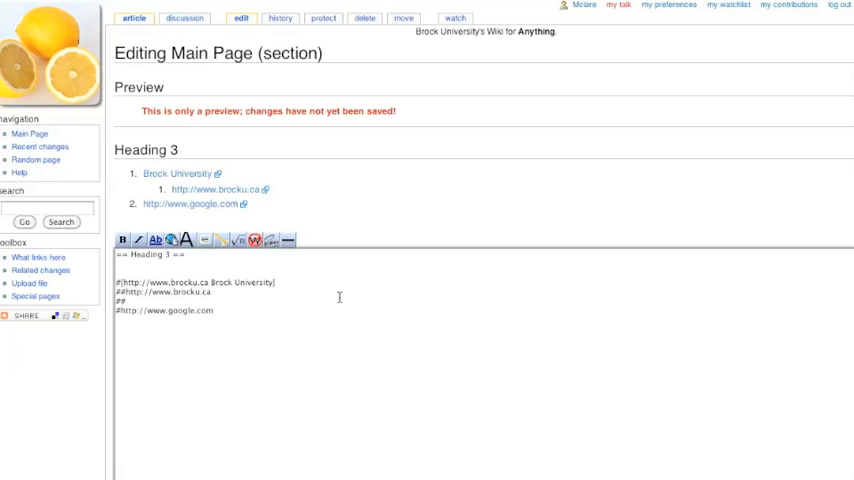
type("http://")
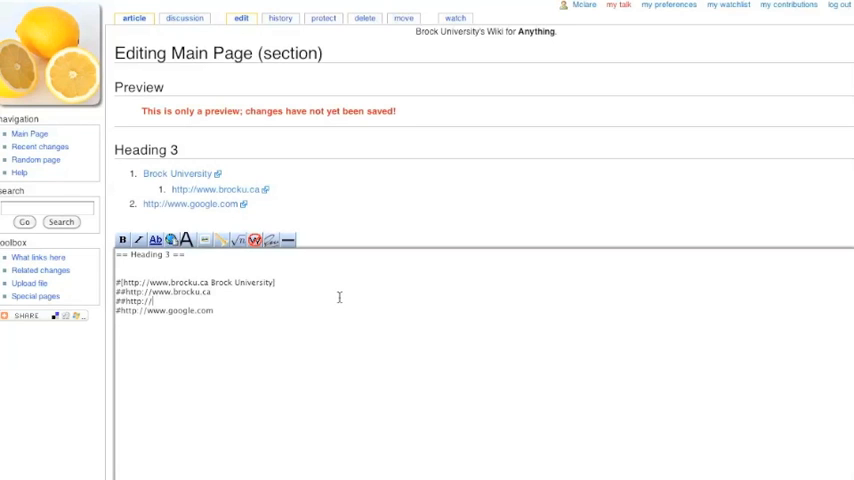
type("lms.brocku.ca")
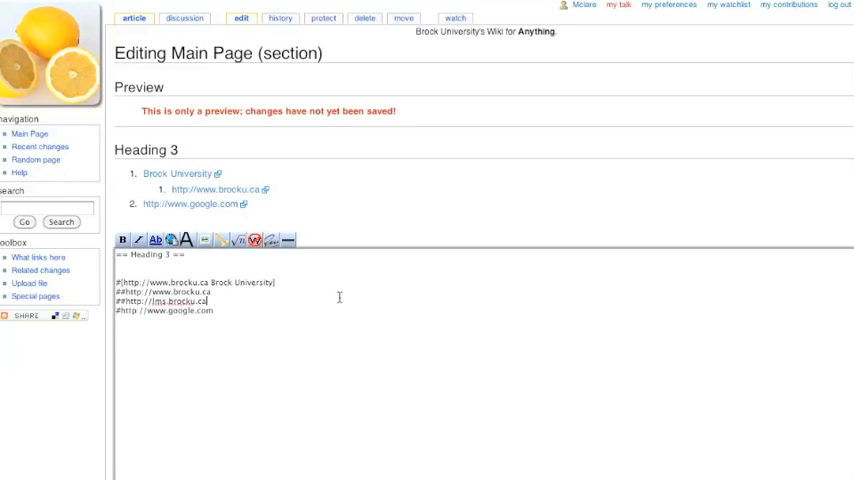
scroll("down", 3)
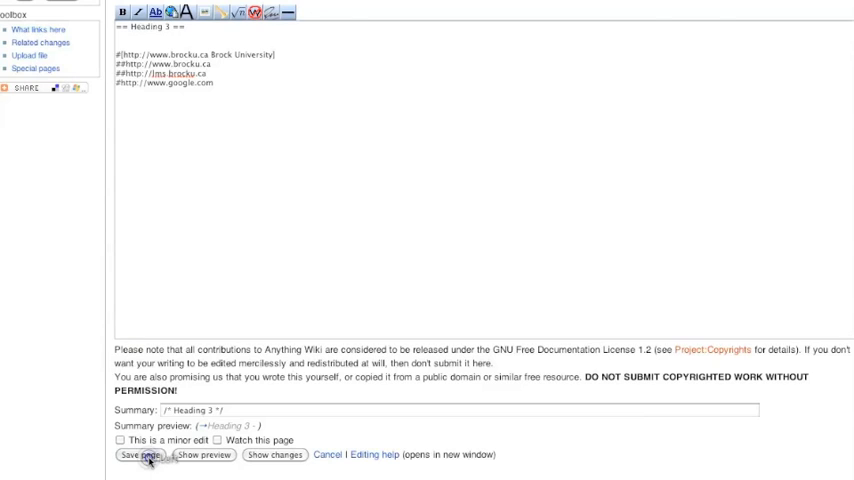
- Save the numbered link list and start a '* item' bulleted list in Heading 3
left_click(135, 455)
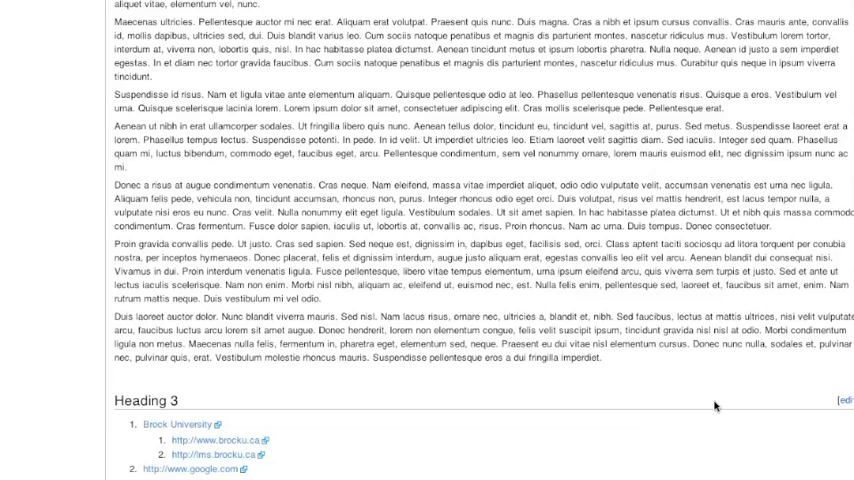
left_click(836, 397)
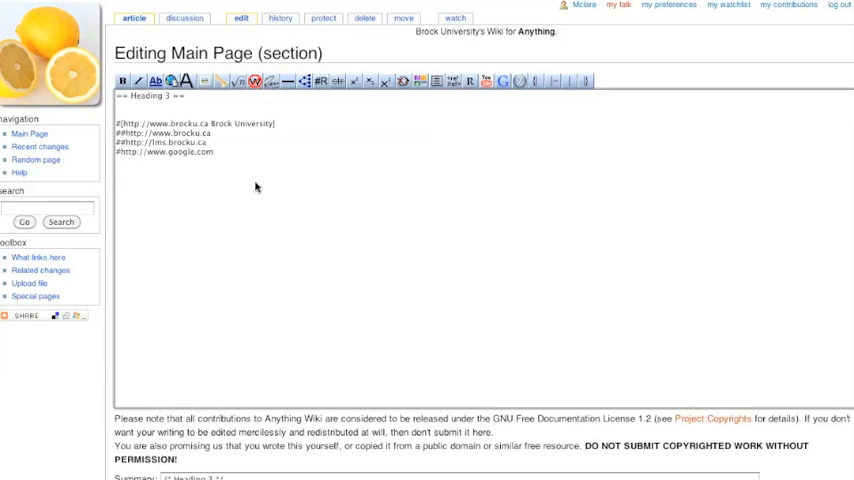
type("* item 3")
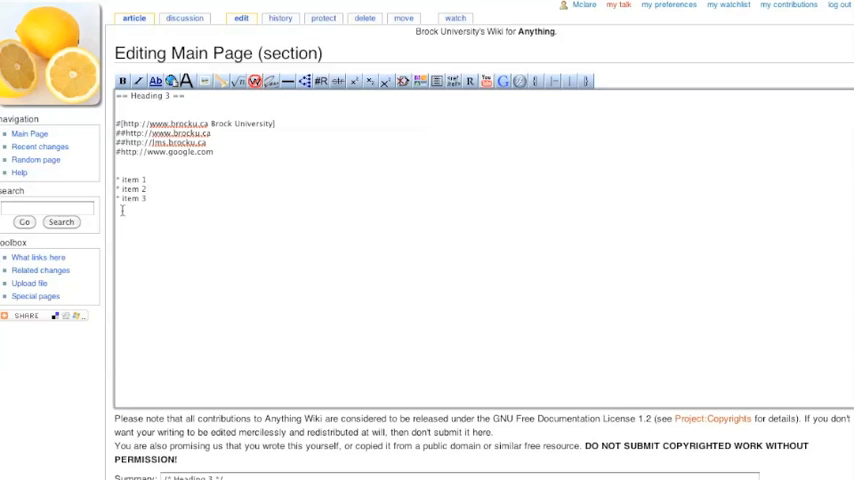
- Complete items 1–3 with a and b nested under item 2, and save
scroll("down", 3)
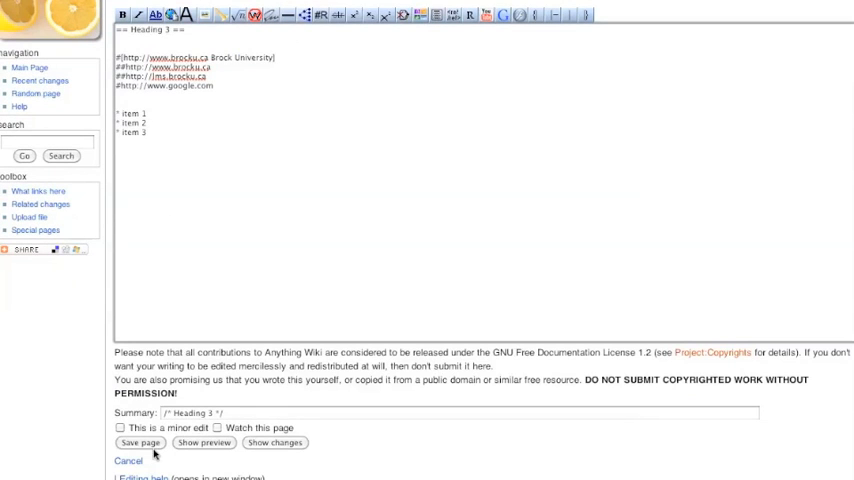
left_click(141, 443)
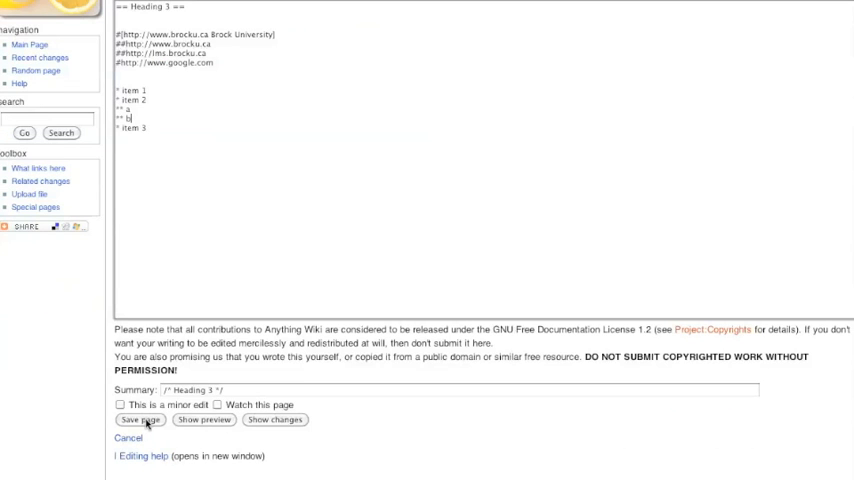
left_click(140, 420)
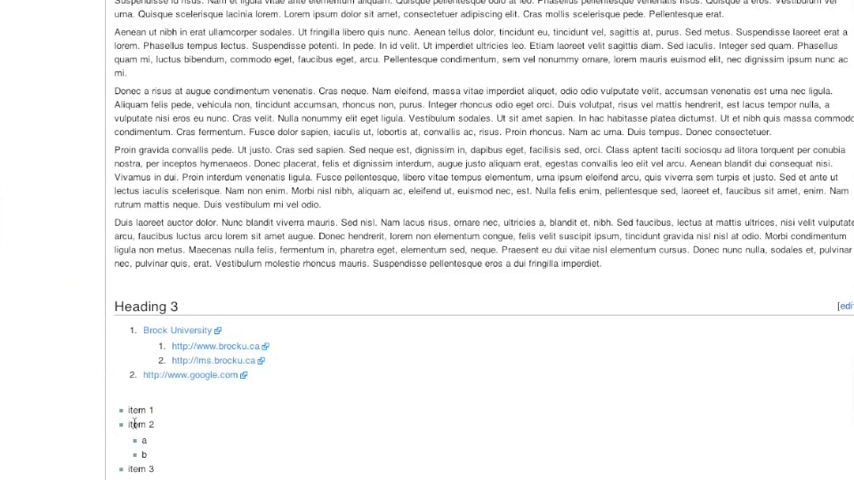
mouse_move(338, 415)
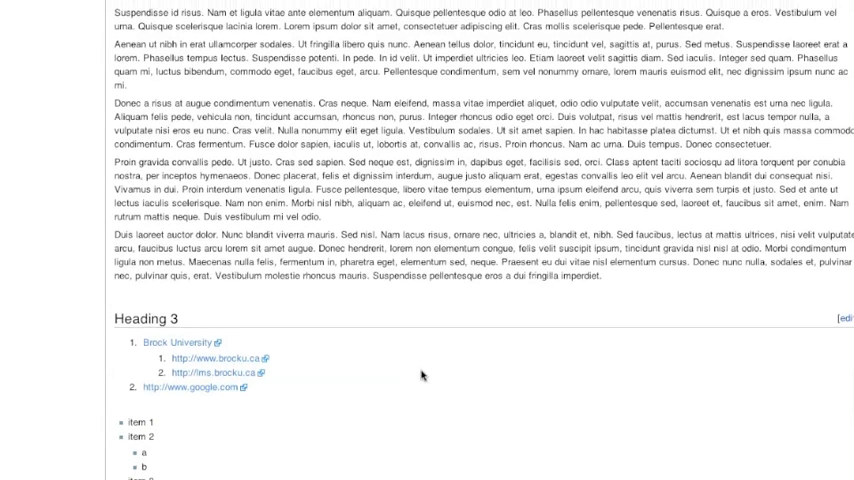
scroll("down", 3)
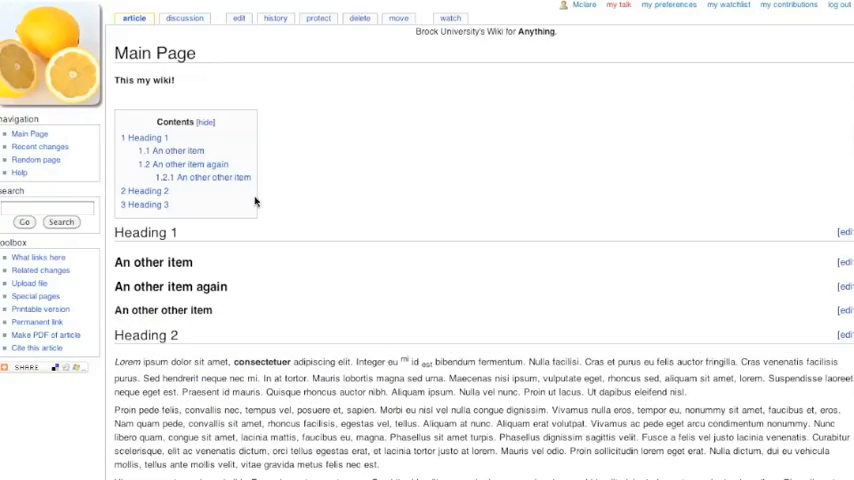
scroll("down", 3)
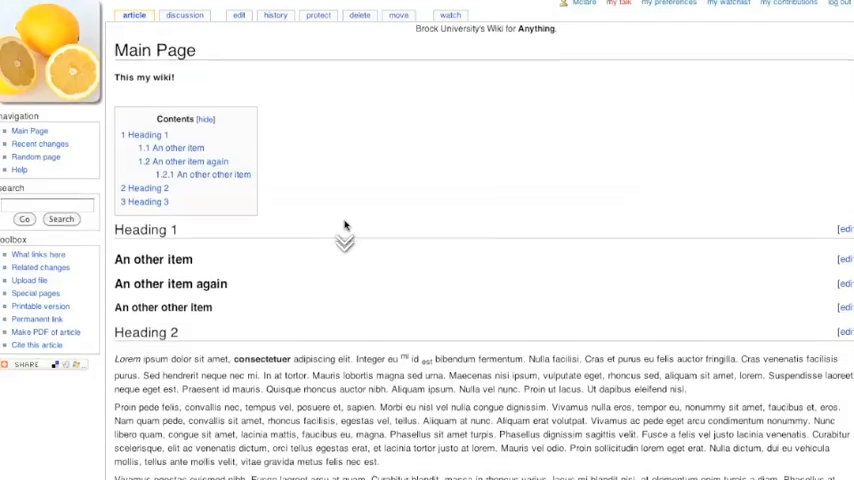
scroll("down", 3)
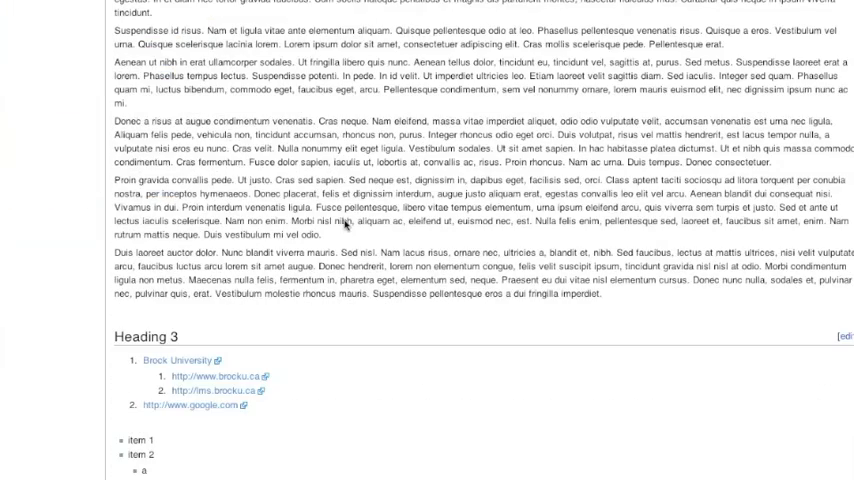